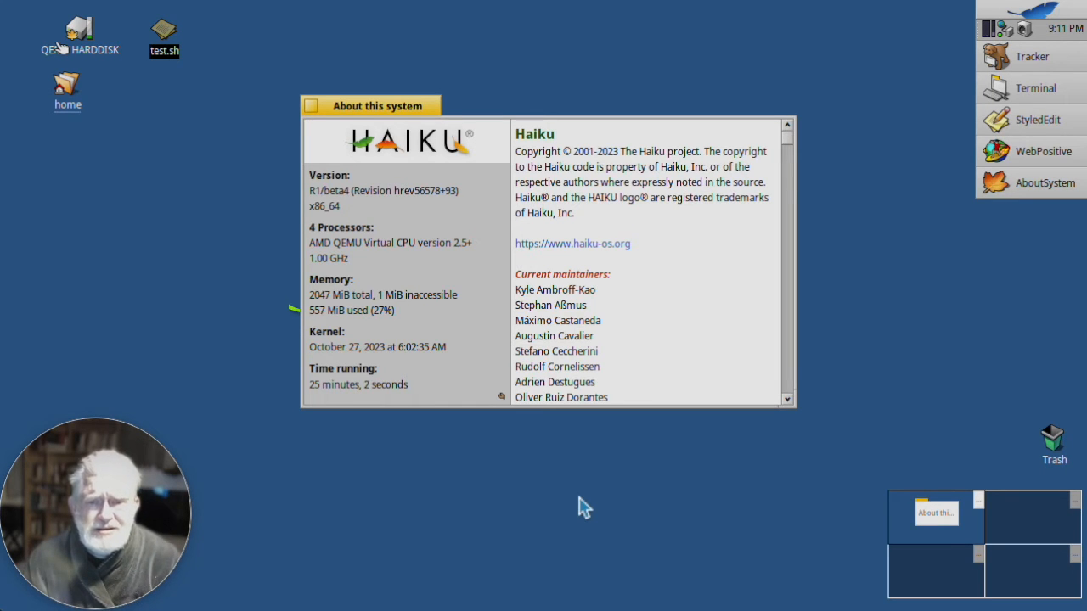
mouse_move(654, 342)
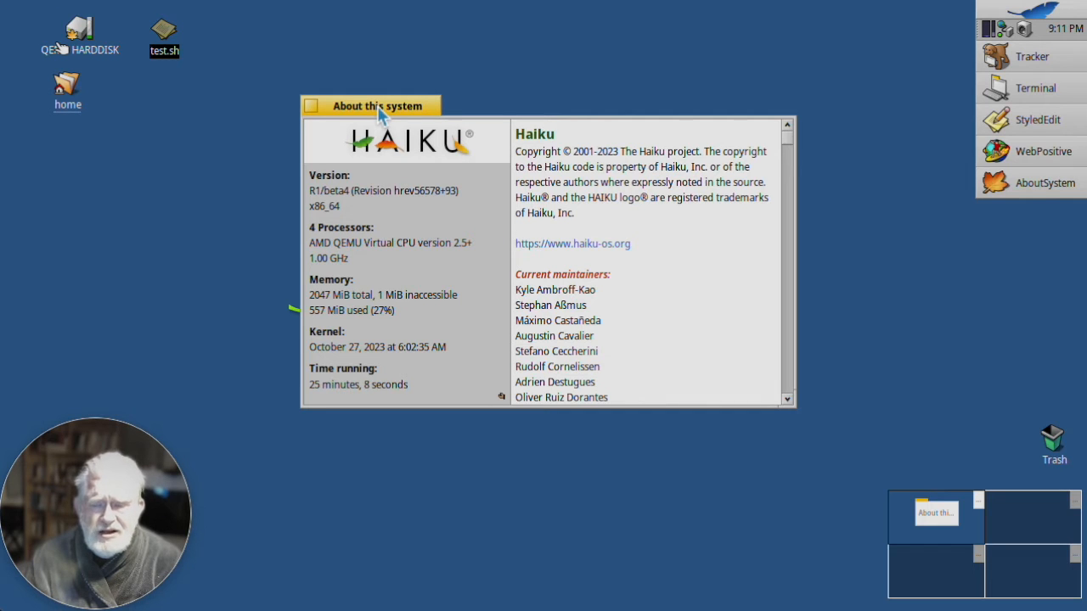
mouse_move(446, 96)
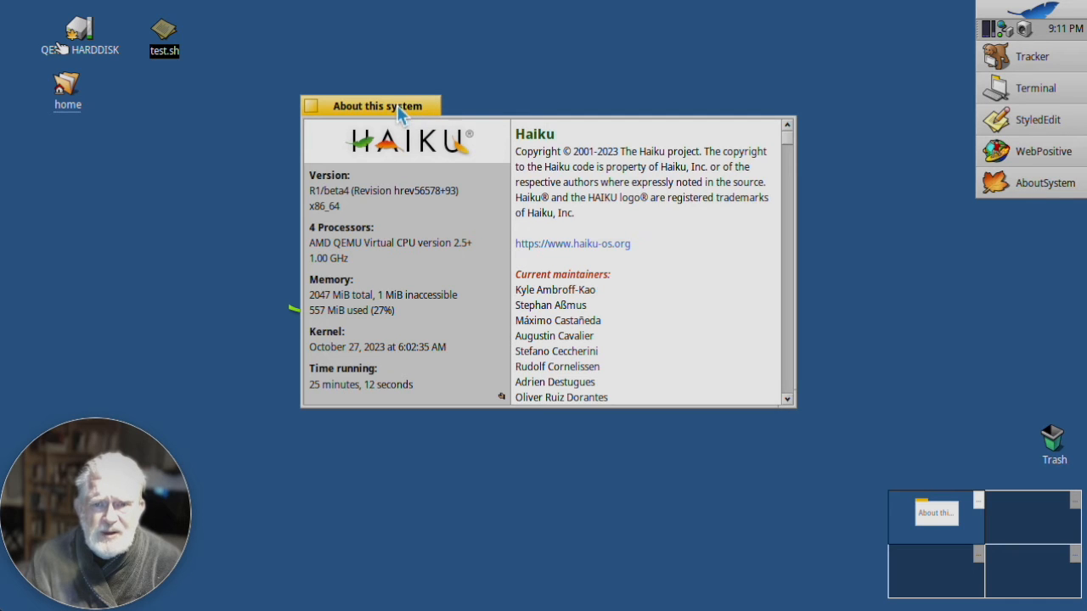
mouse_move(380, 117)
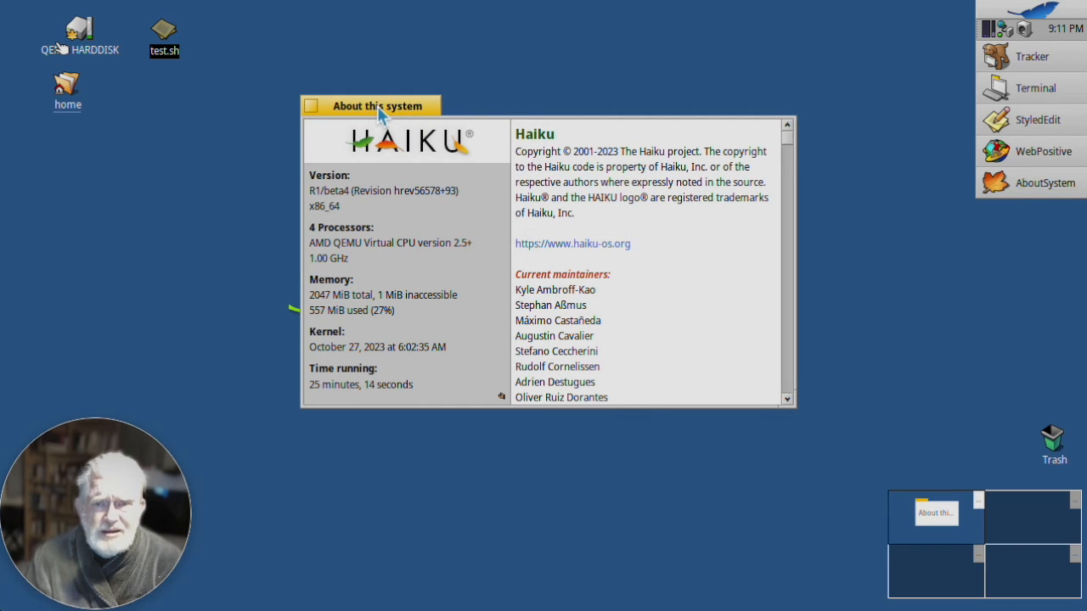
mouse_move(716, 118)
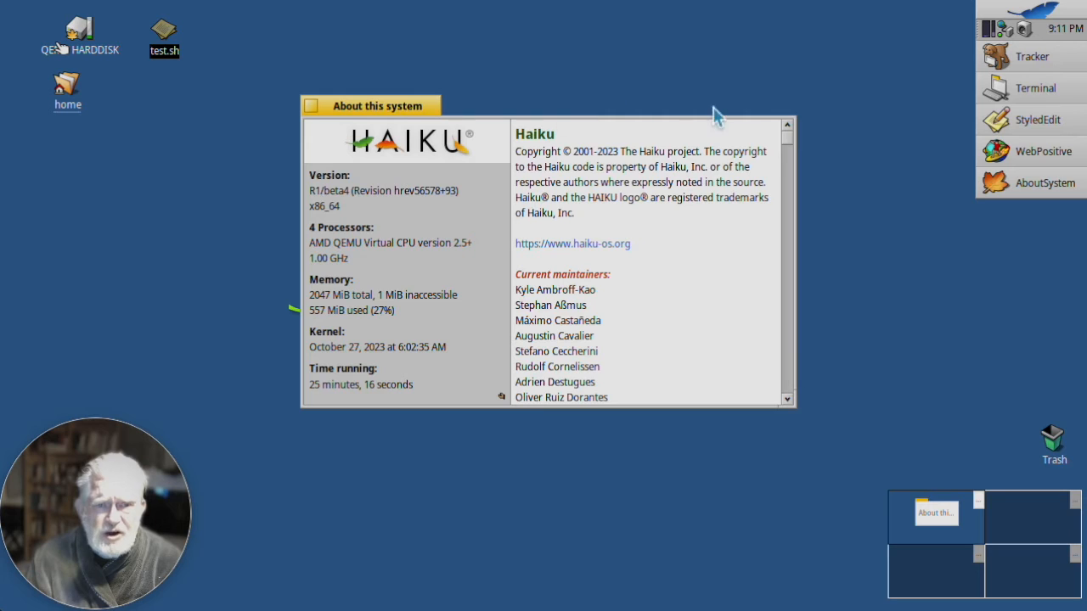
mouse_move(783, 121)
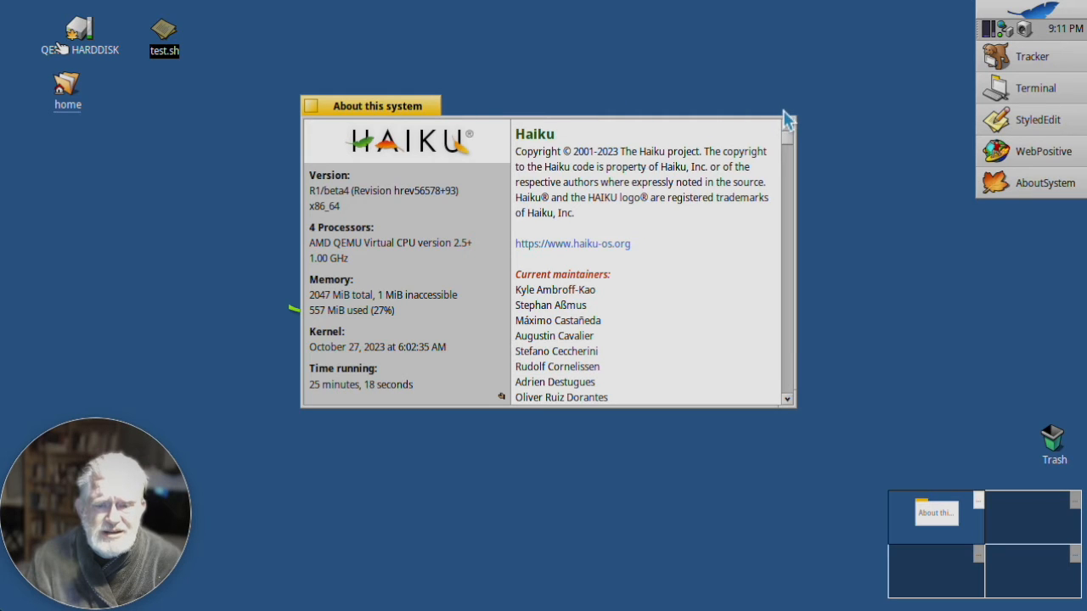
mouse_move(877, 188)
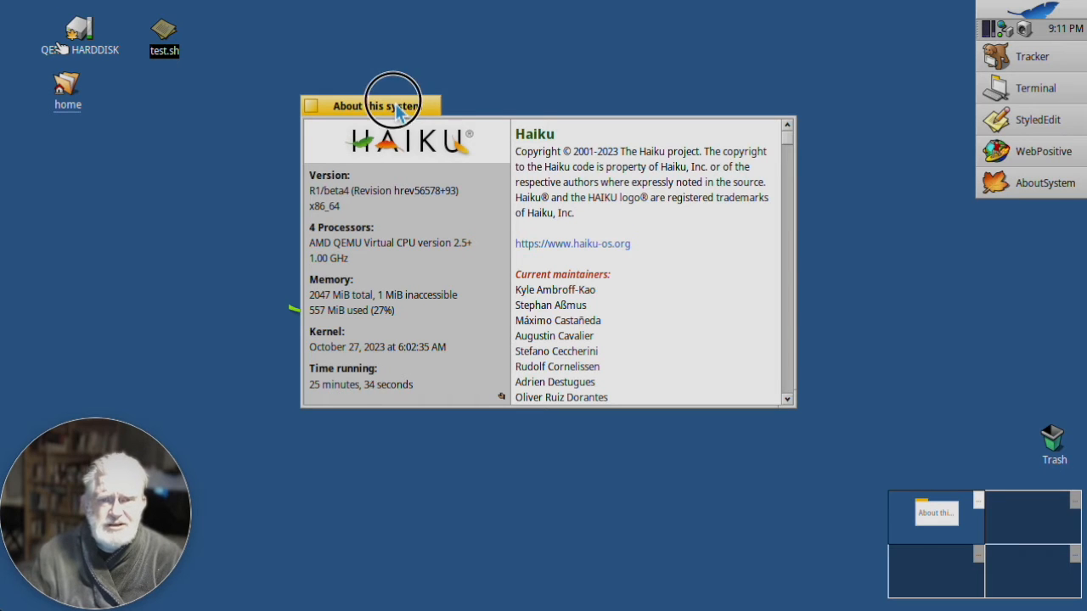
mouse_move(397, 106)
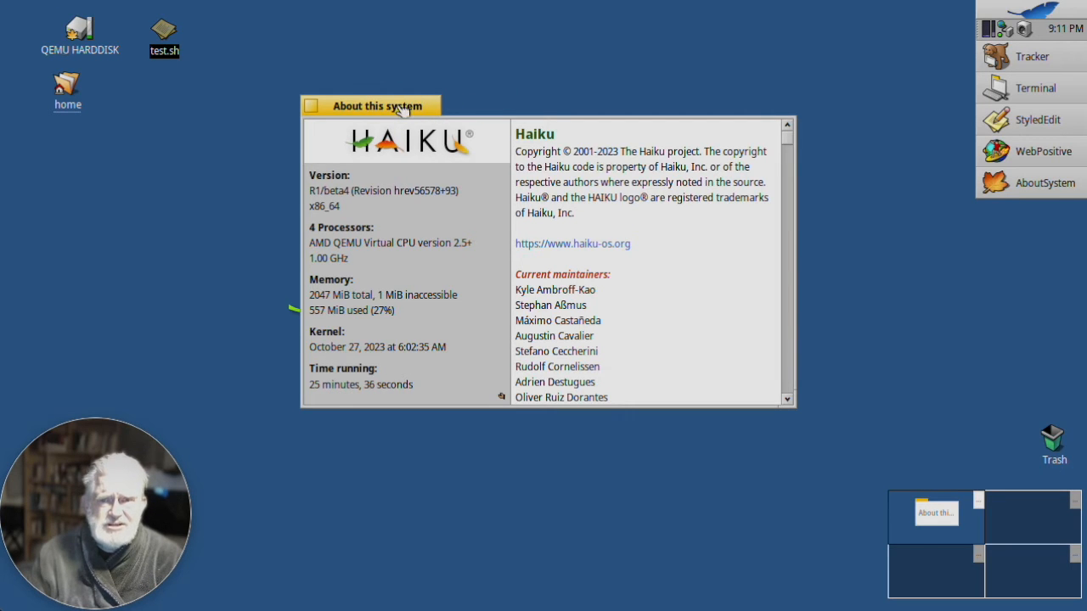
Drag the About this system window to the top-right corner, then lower it slightly.
drag(371, 105, 674, 9)
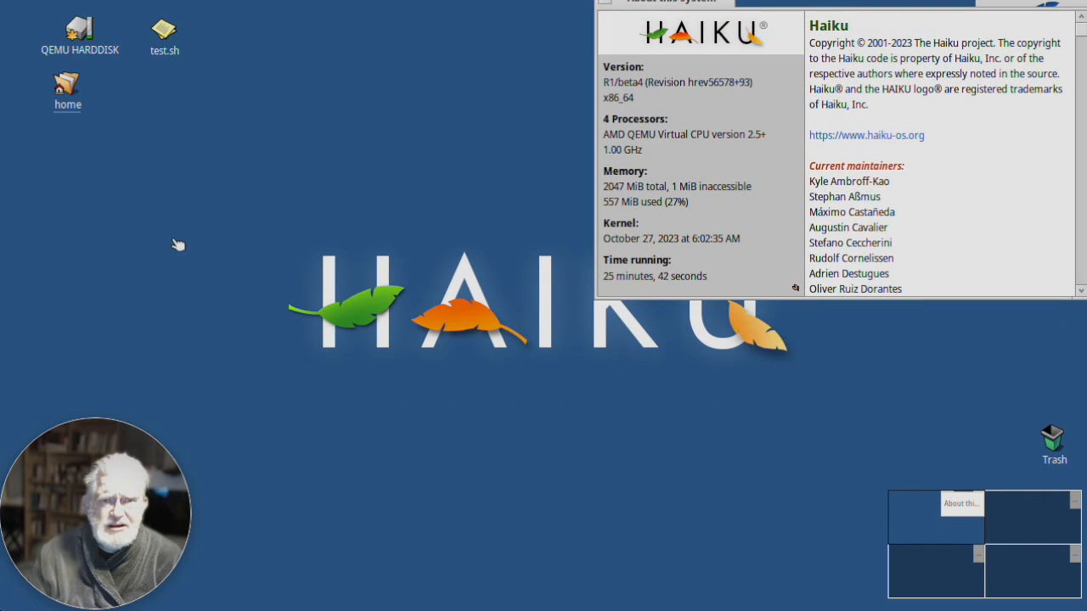
mouse_move(667, 26)
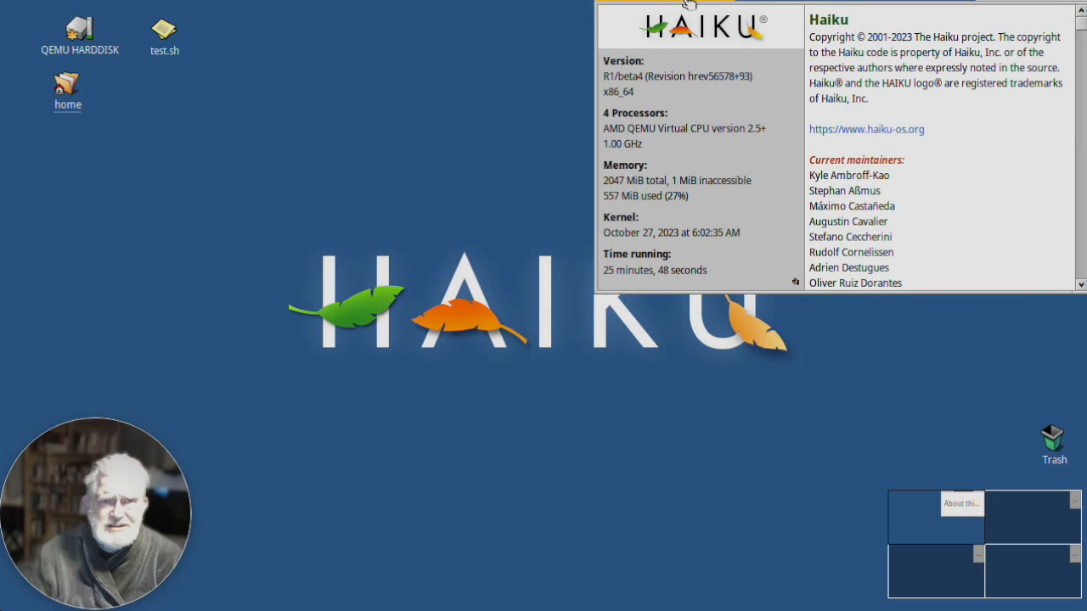
mouse_move(694, 63)
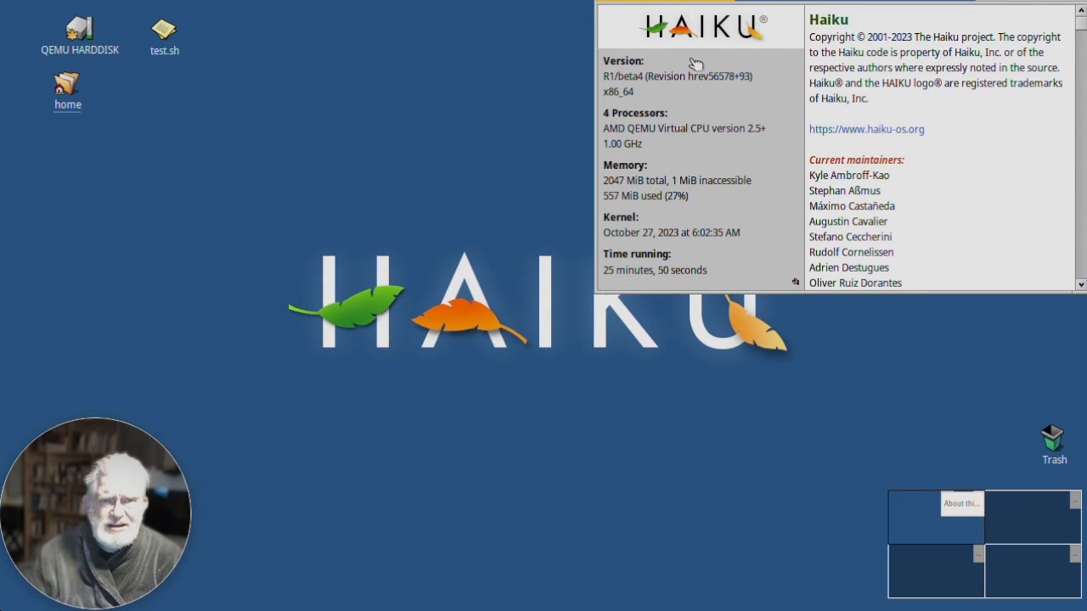
mouse_move(940, 20)
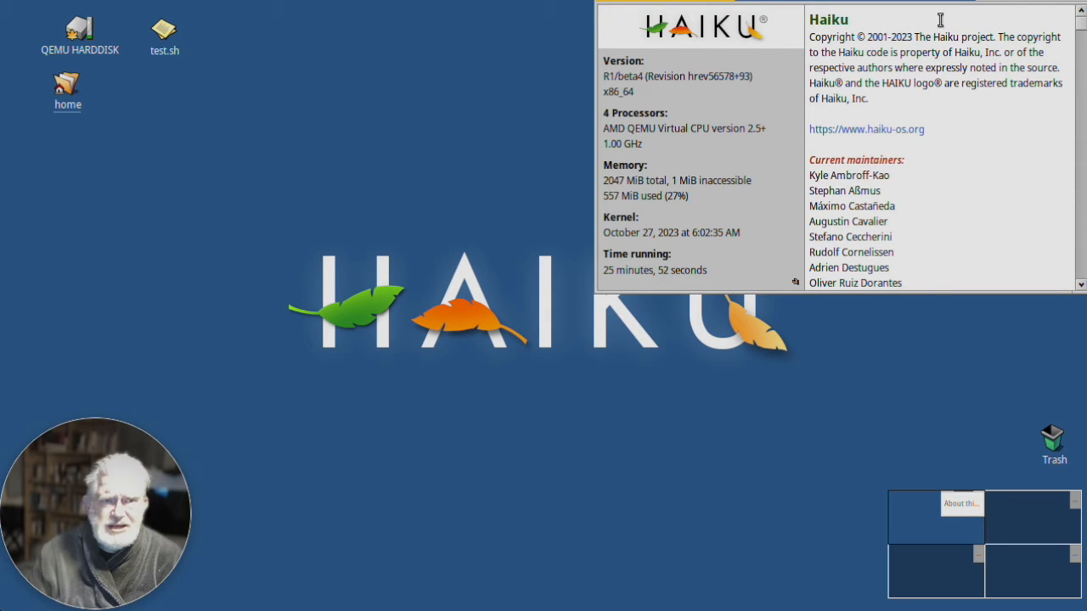
mouse_move(1027, 7)
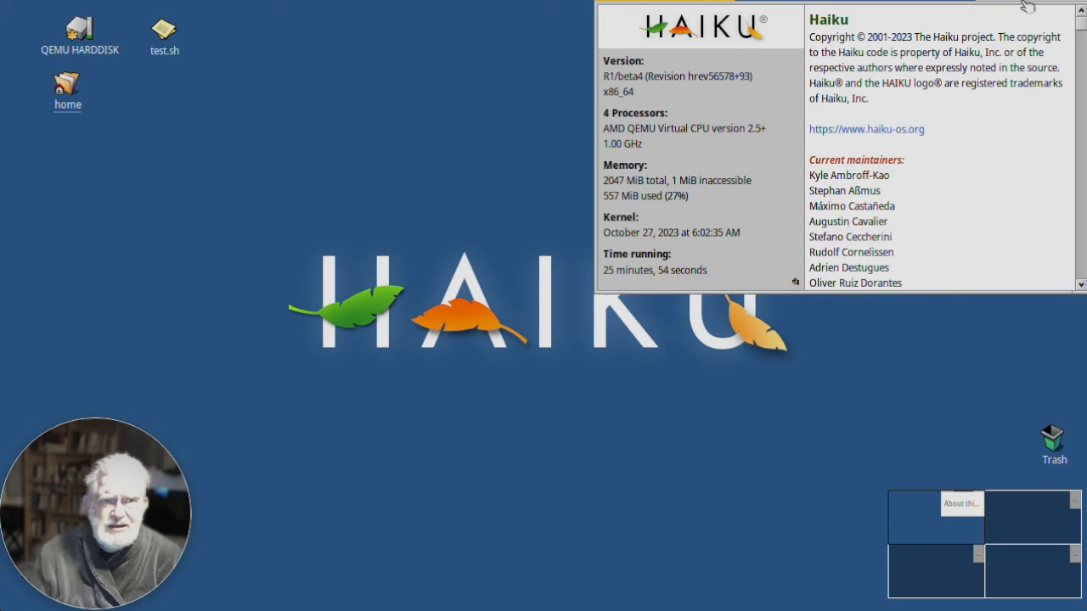
click(1026, 7)
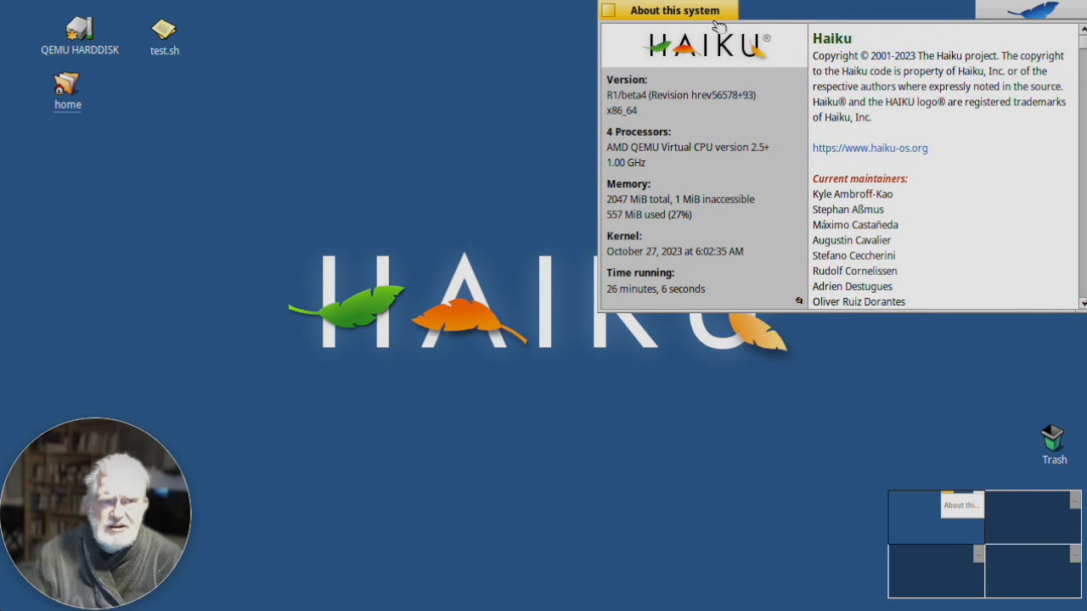
click(996, 9)
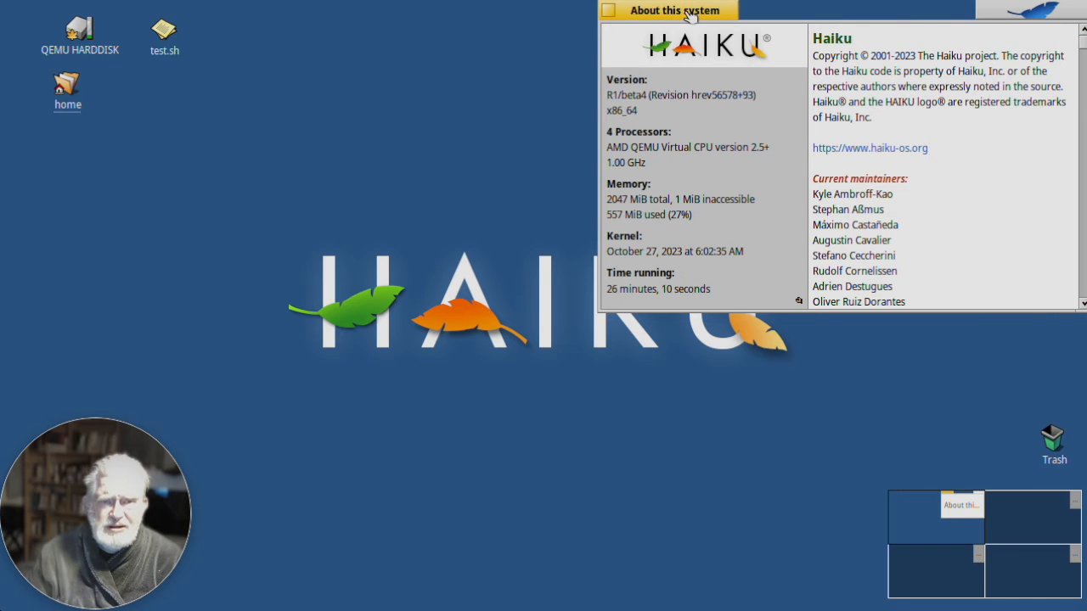
Return the About window to centre and slide its title tab right and back left.
drag(667, 10, 339, 108)
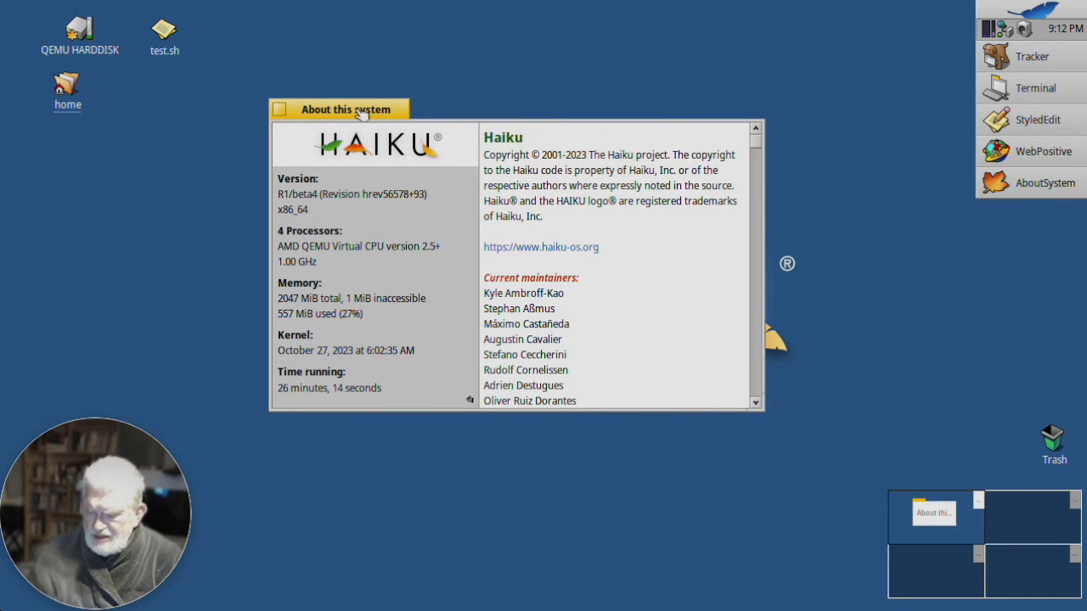
drag(340, 108, 465, 109)
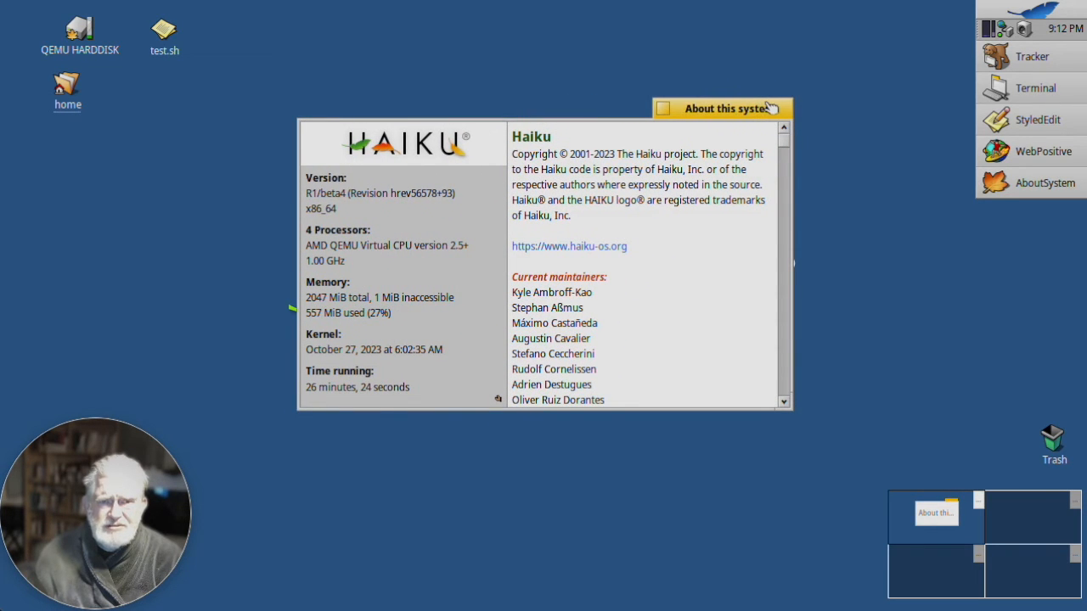
drag(721, 108, 367, 108)
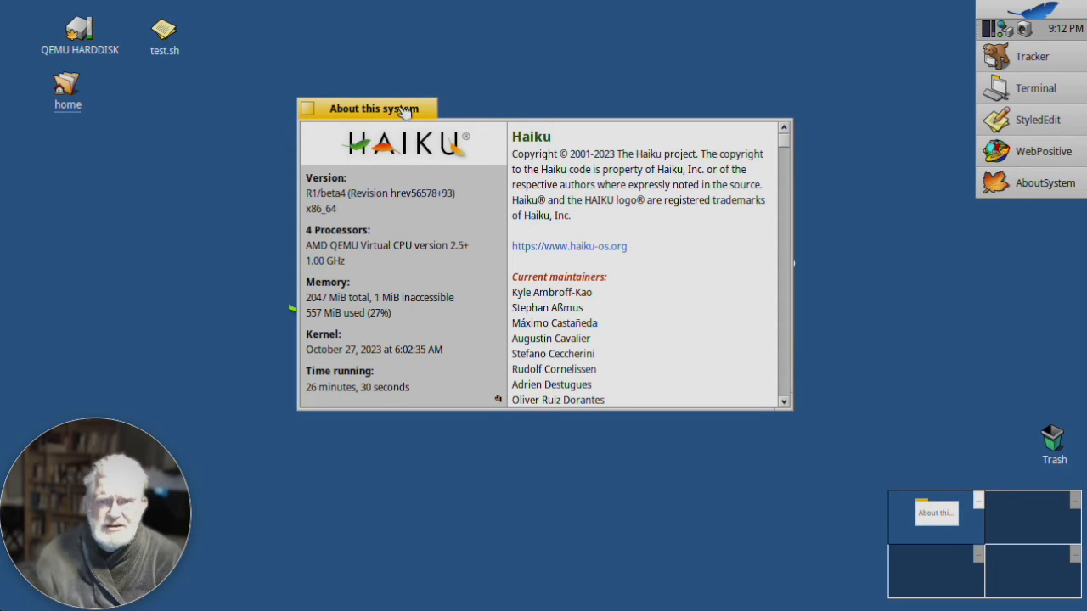
drag(366, 108, 719, 108)
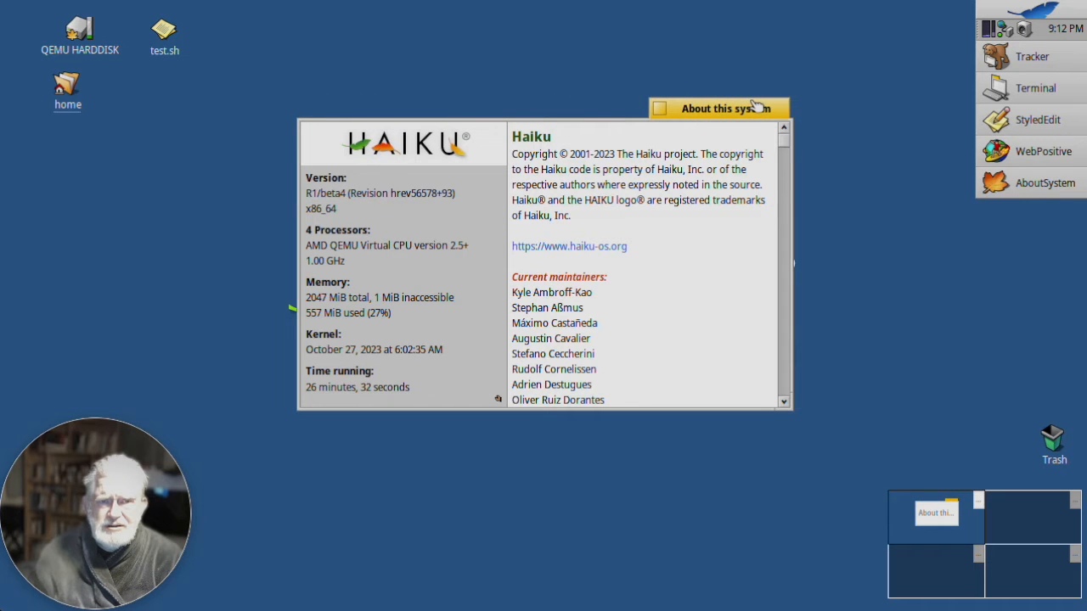
drag(717, 108, 367, 108)
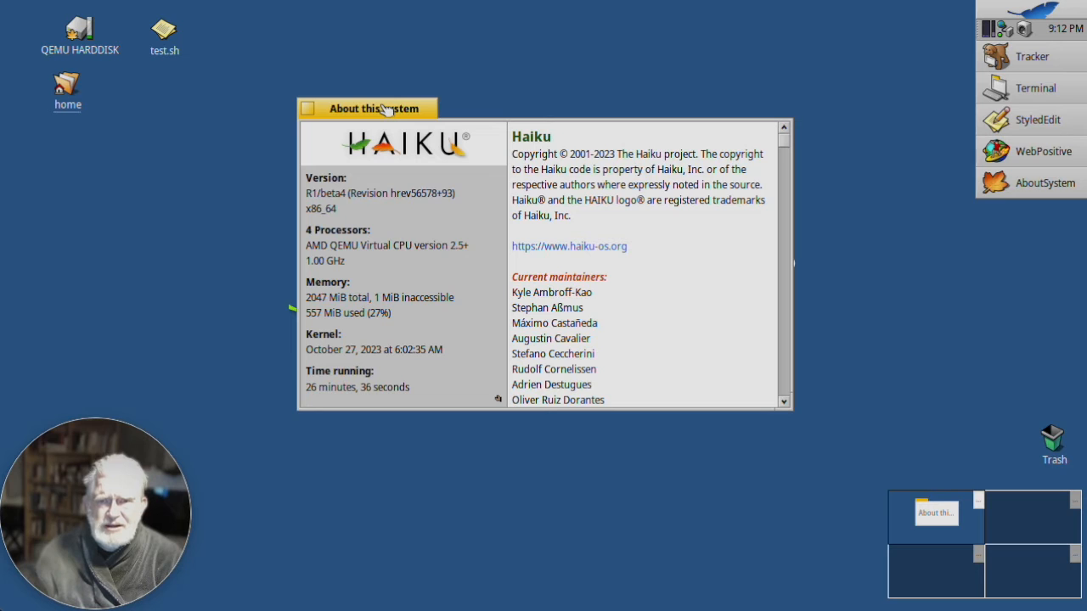
Close About this system and show StyledEdit's window list from the Deskbar.
click(307, 109)
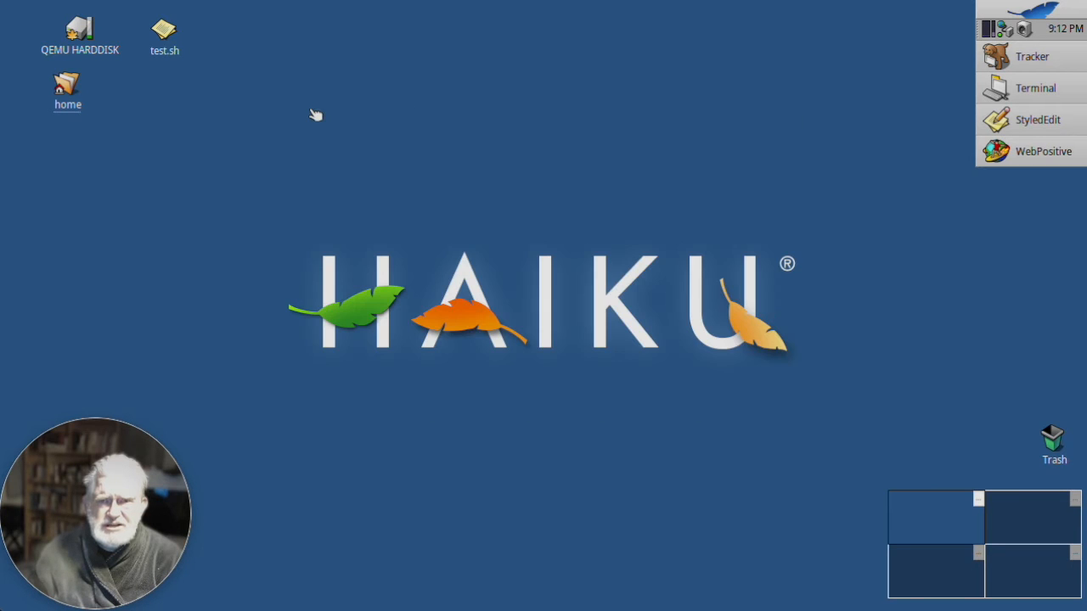
mouse_move(525, 238)
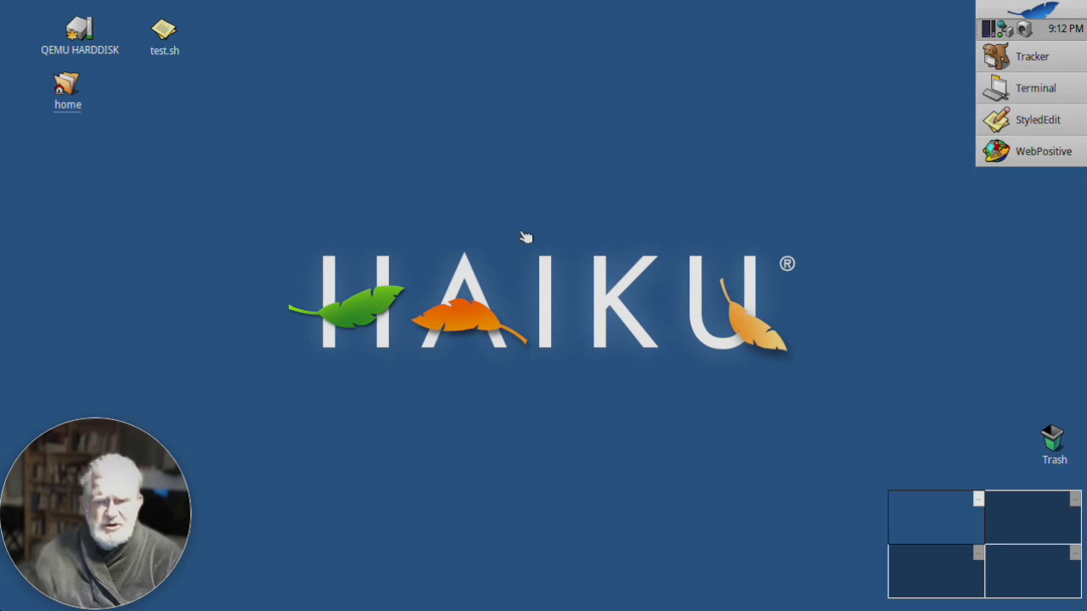
mouse_move(973, 126)
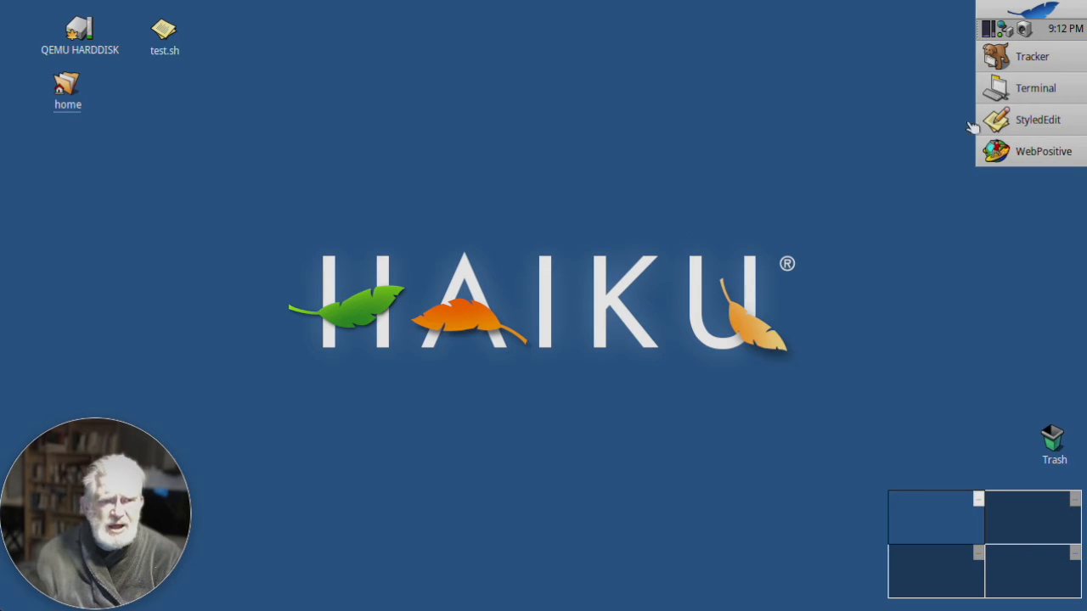
right_click(1038, 119)
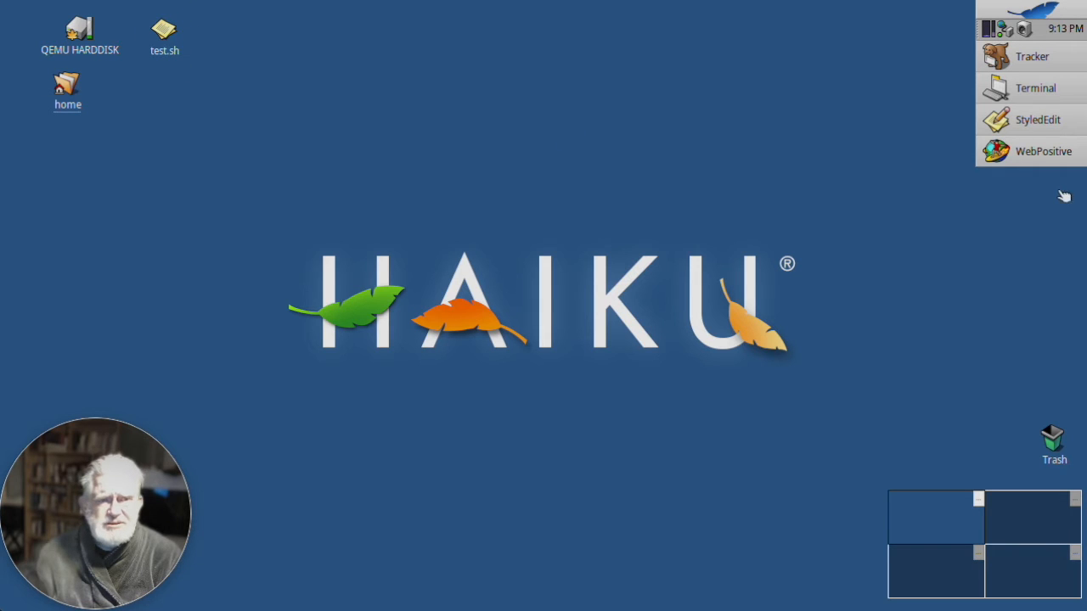
right_click(1037, 119)
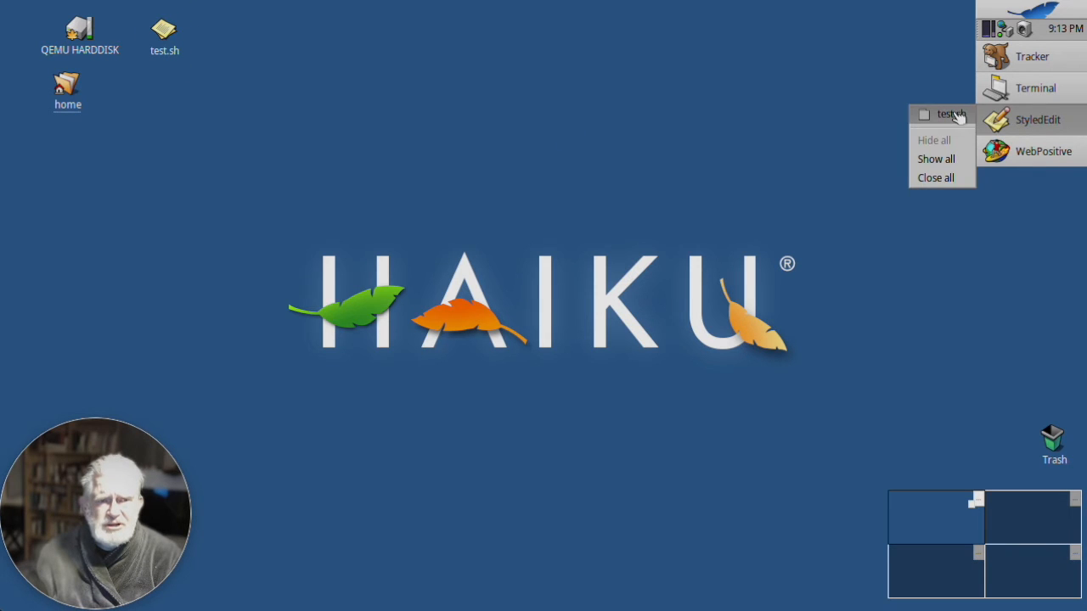
Bring the test.sh editor window back on screen from StyledEdit's window list.
click(950, 115)
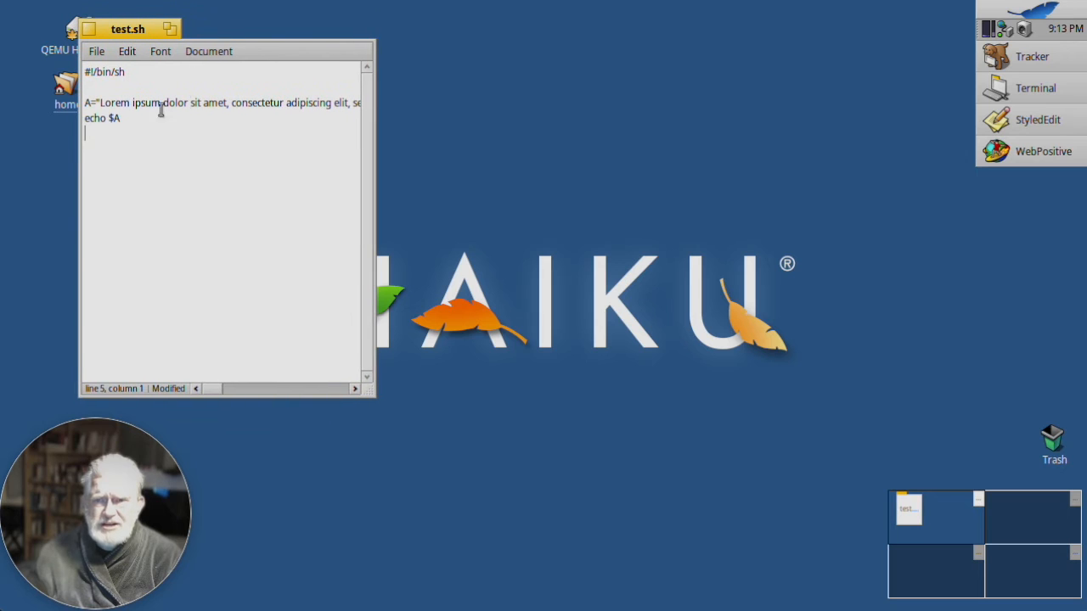
mouse_move(217, 138)
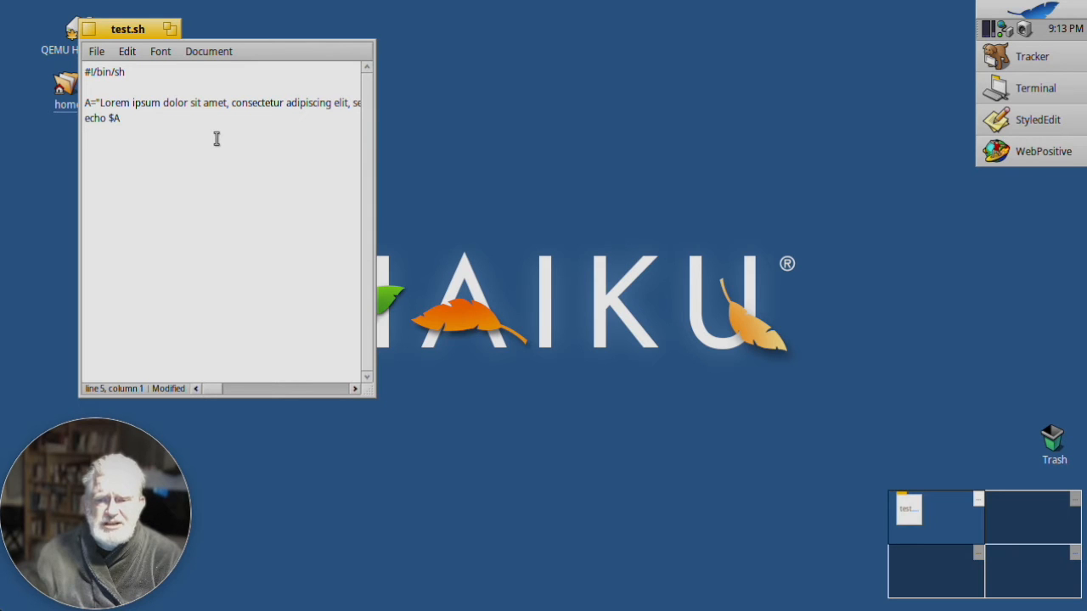
mouse_move(507, 155)
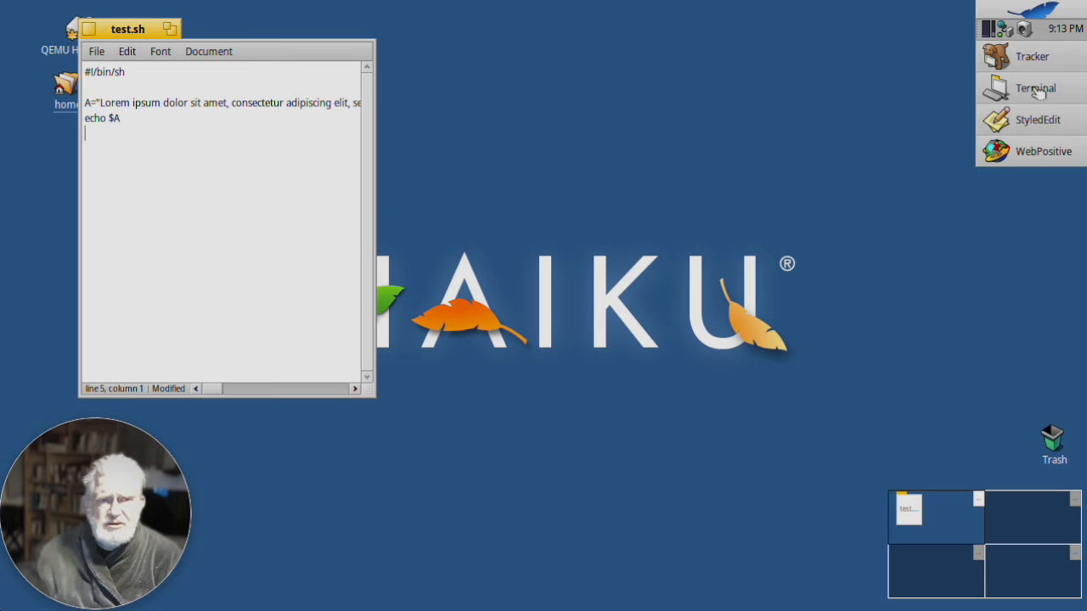
Run test.sh in a new Terminal to print Lorem ipsum, then clear the screen.
right_click(1034, 88)
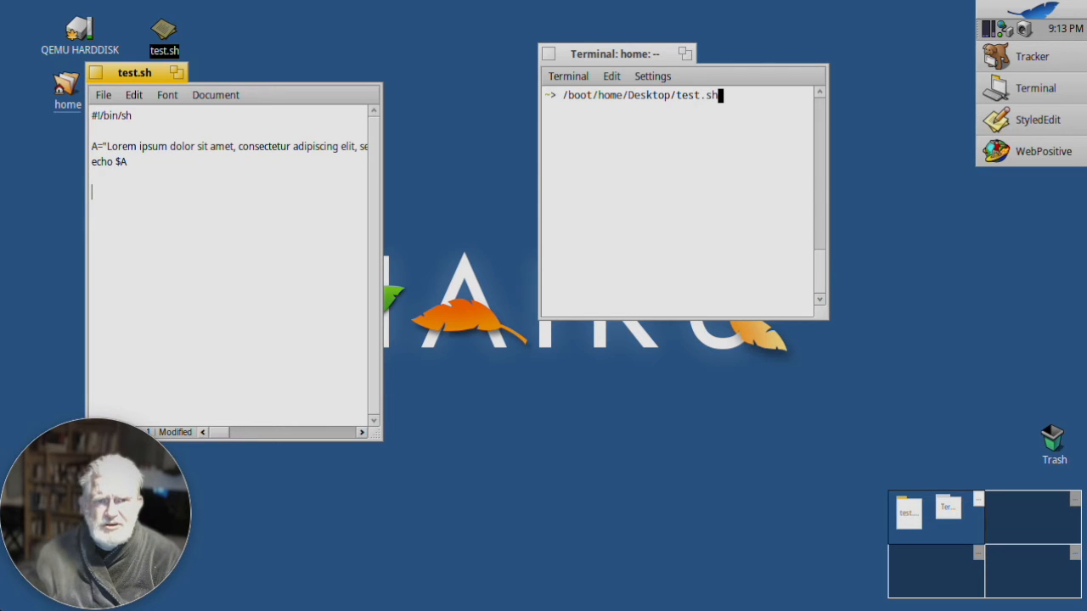
click(694, 179)
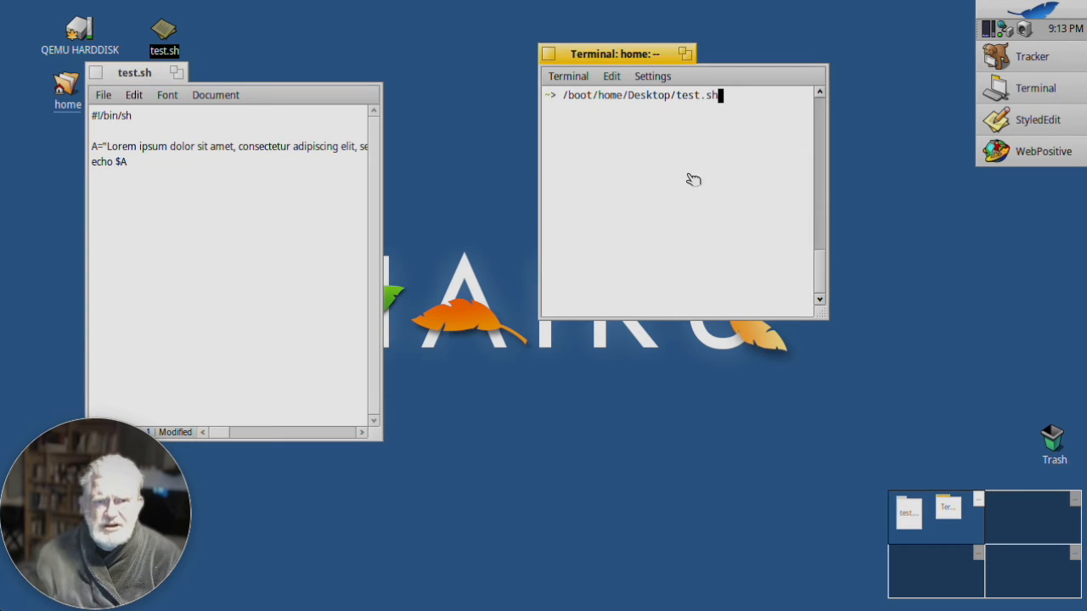
key(Return)
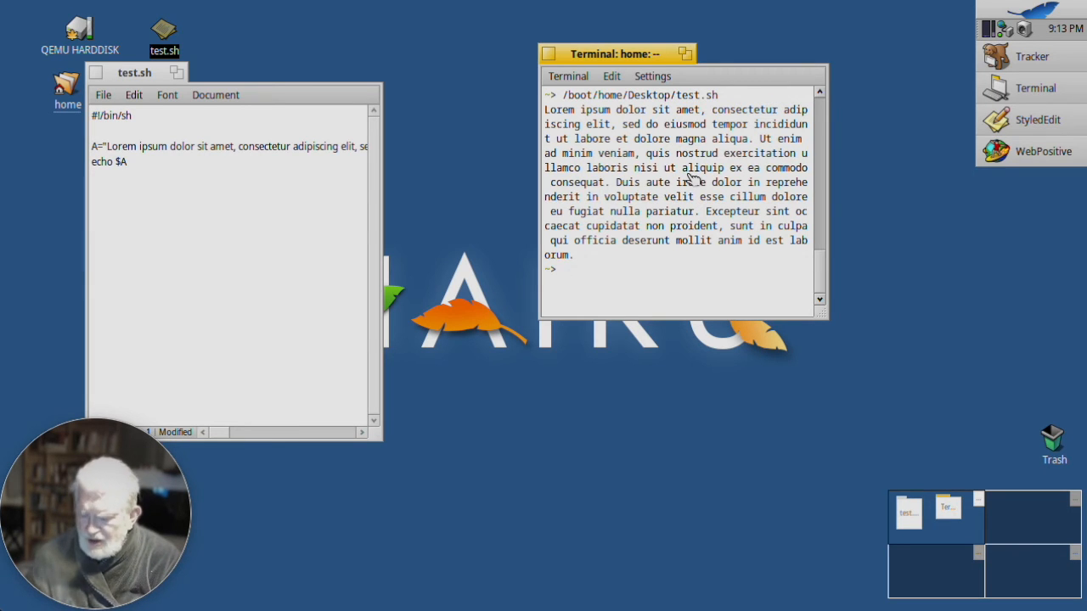
text(clear)
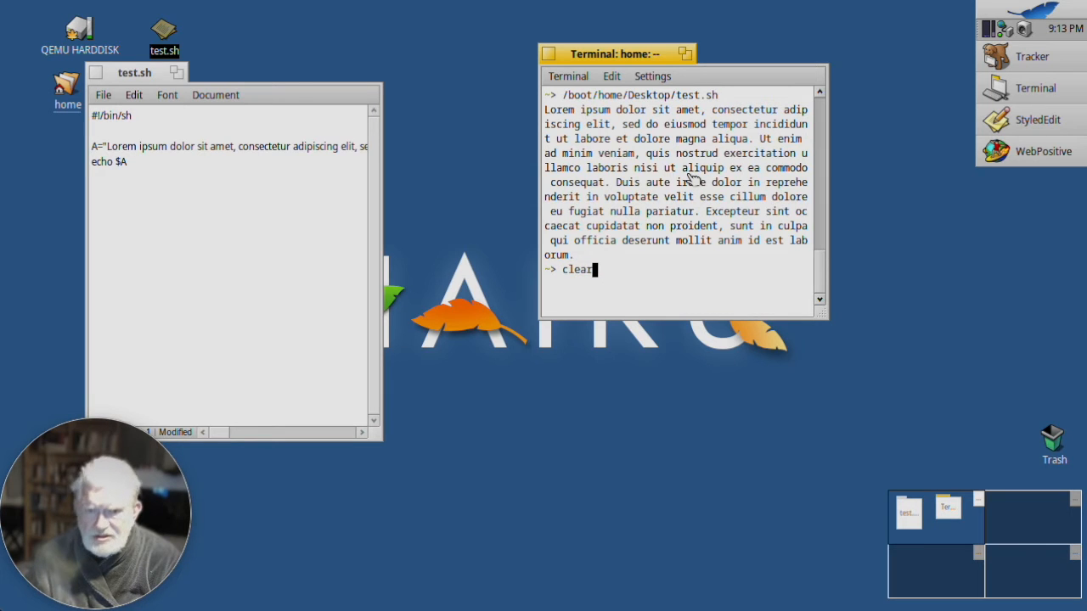
key(Return)
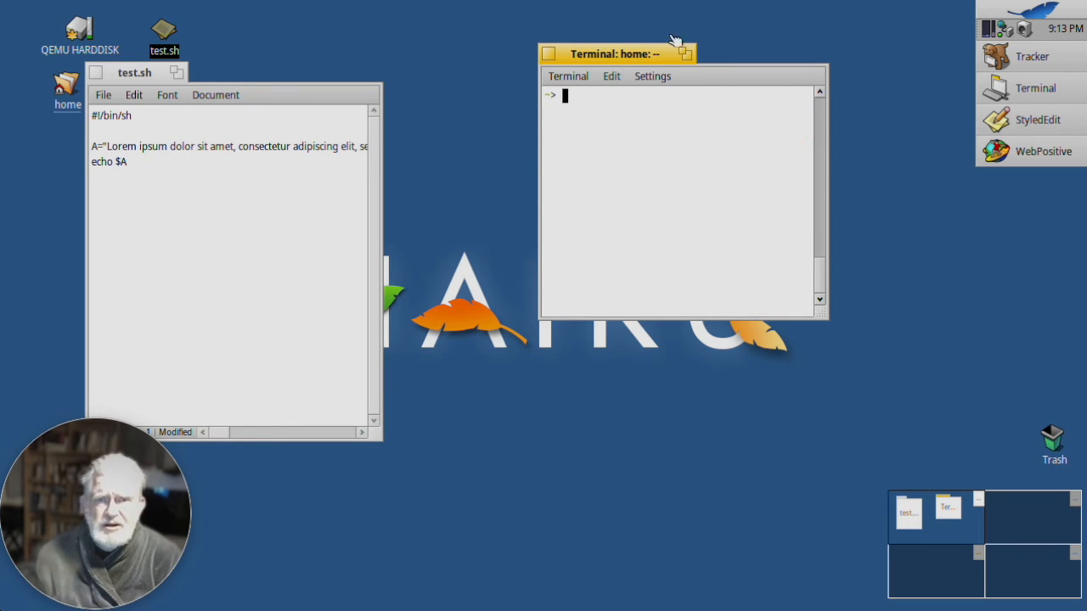
Move the Terminal and test.sh editor windows up near the top of the screen.
drag(618, 53, 348, 72)
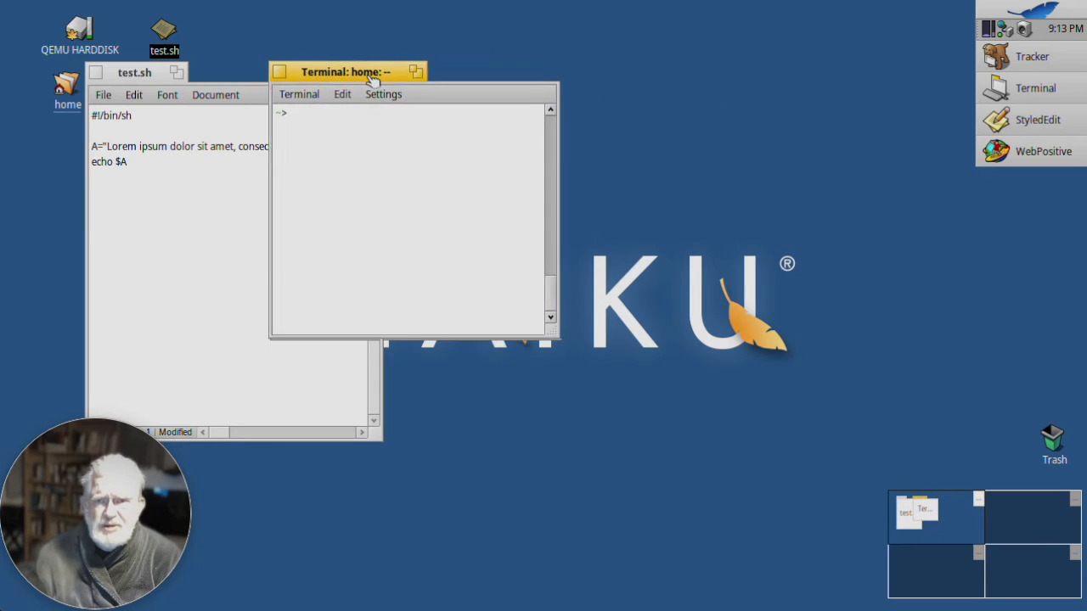
drag(348, 71, 336, 37)
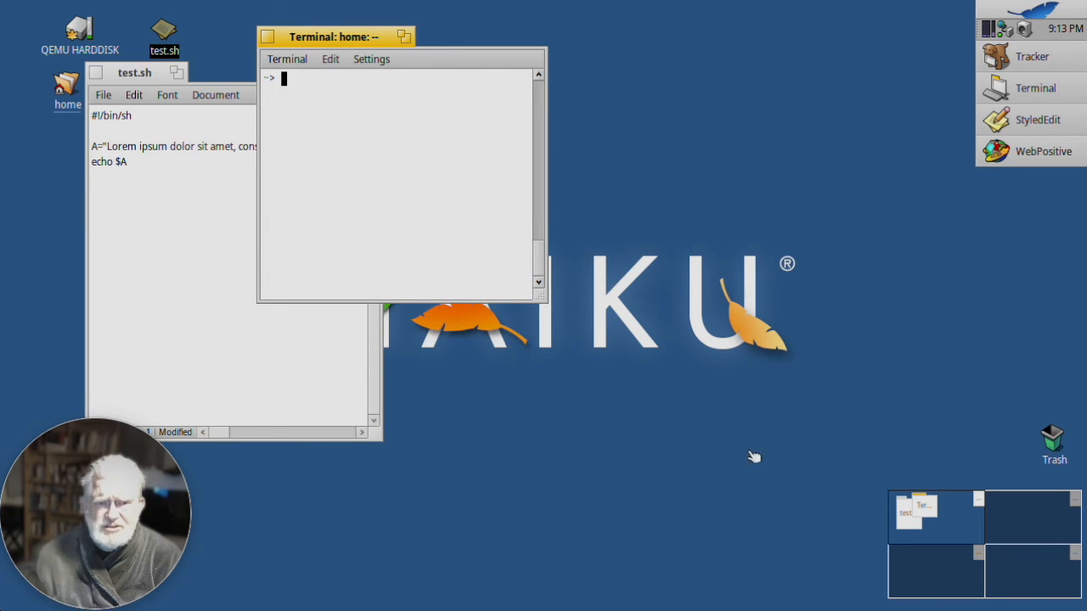
mouse_move(318, 51)
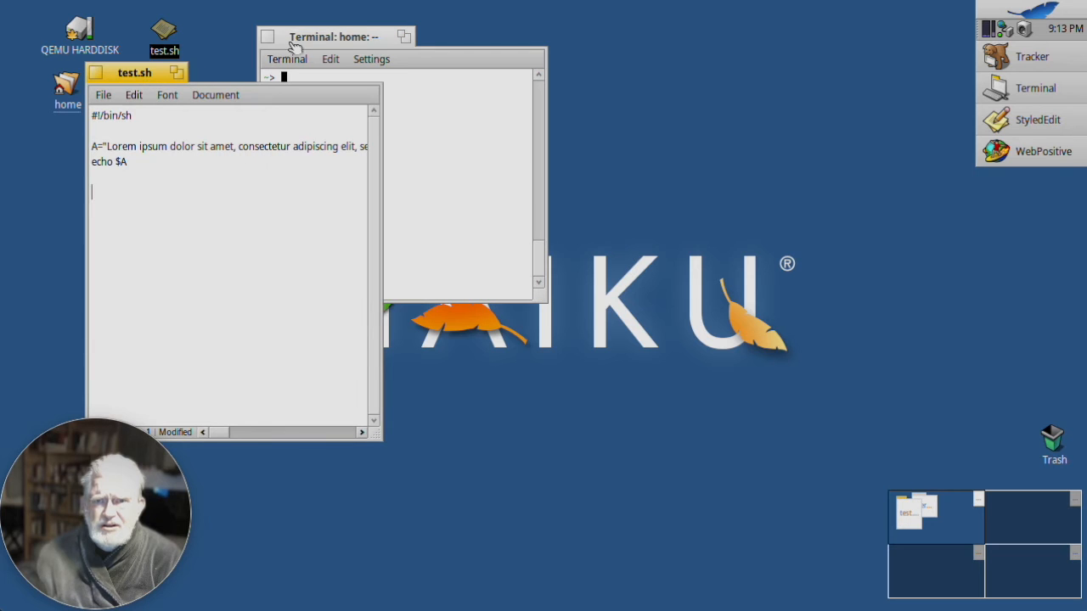
click(331, 36)
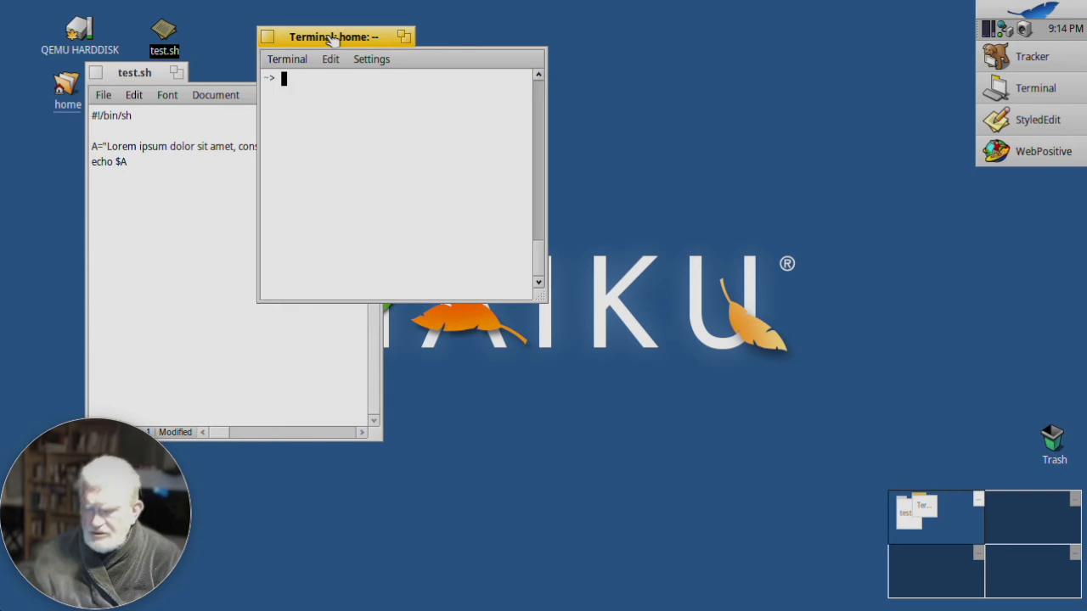
drag(335, 35, 467, 37)
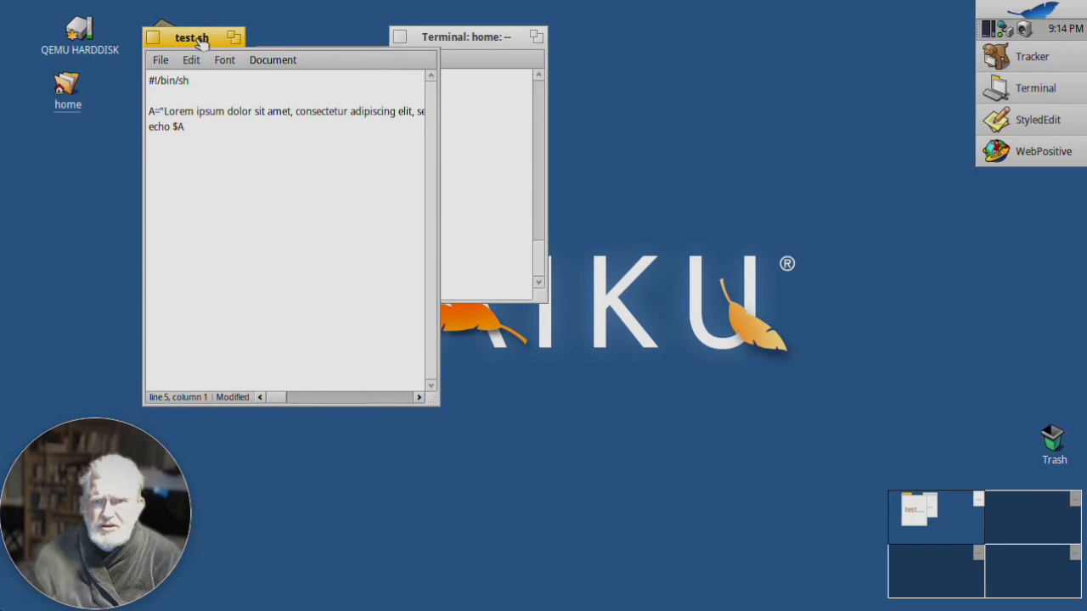
click(467, 37)
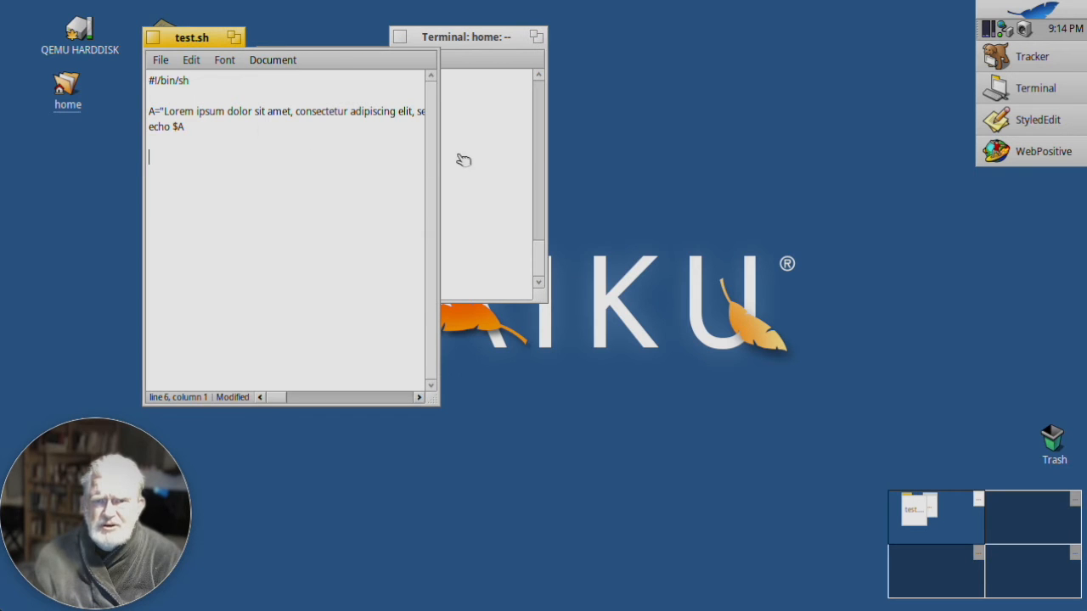
Line up the Terminal window just right of the test.sh editor.
click(466, 36)
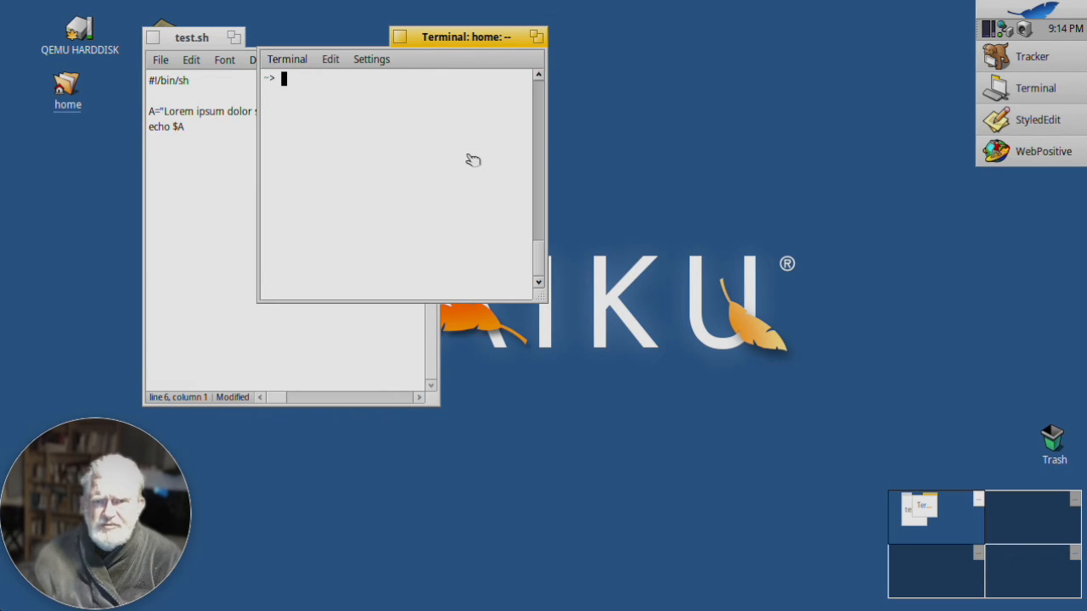
drag(466, 36, 643, 47)
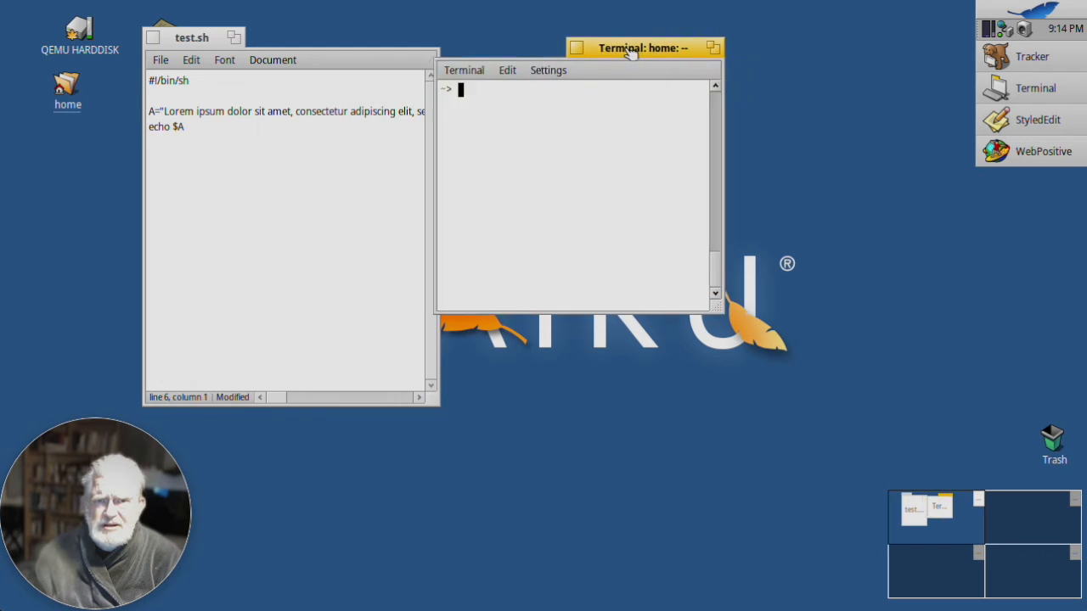
drag(641, 47, 654, 44)
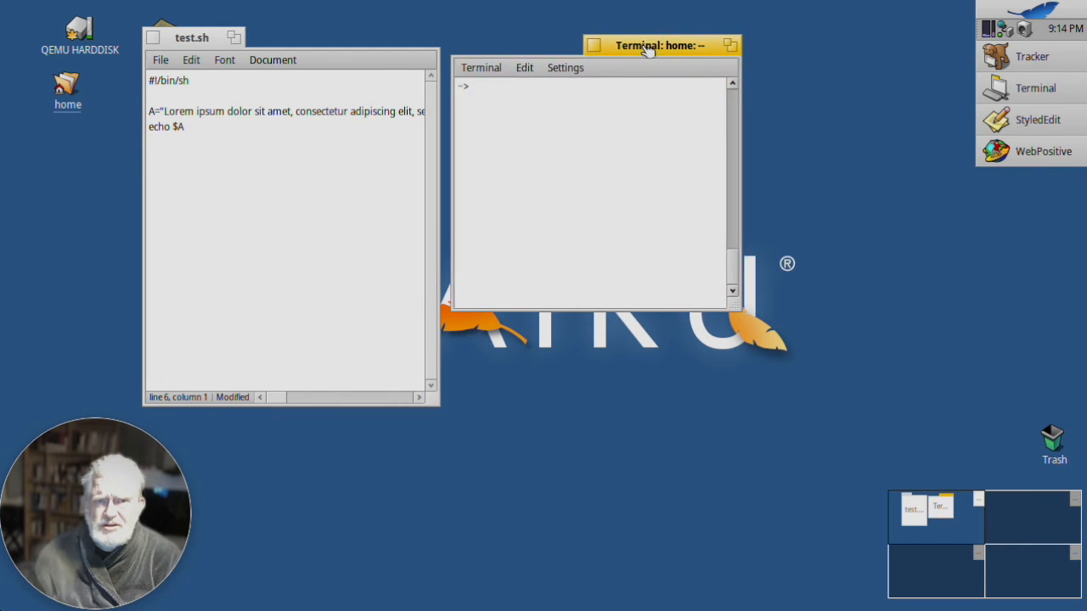
drag(661, 45, 695, 52)
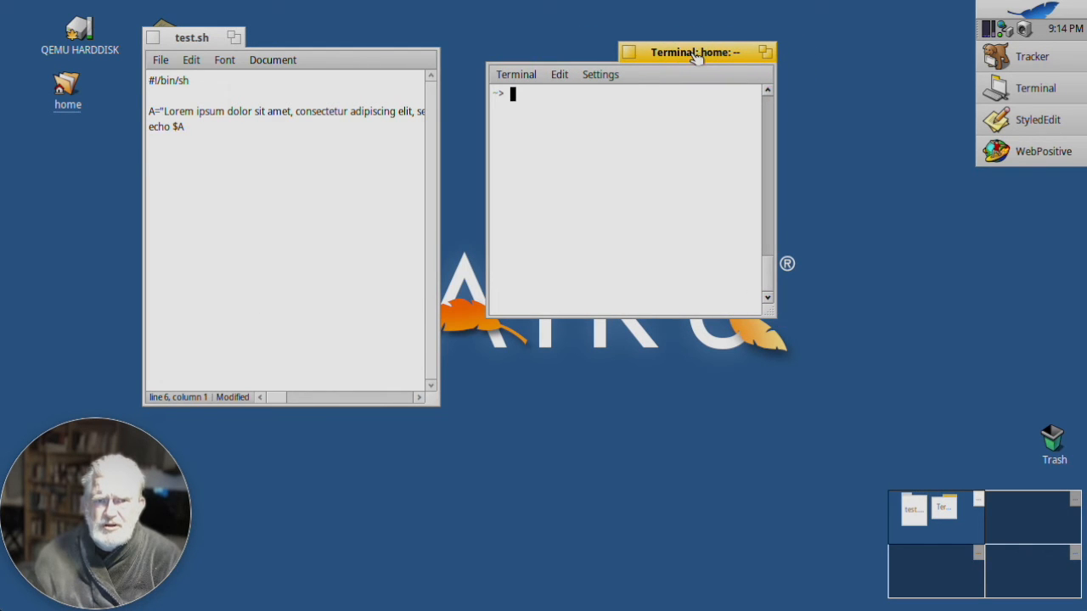
drag(695, 52, 592, 47)
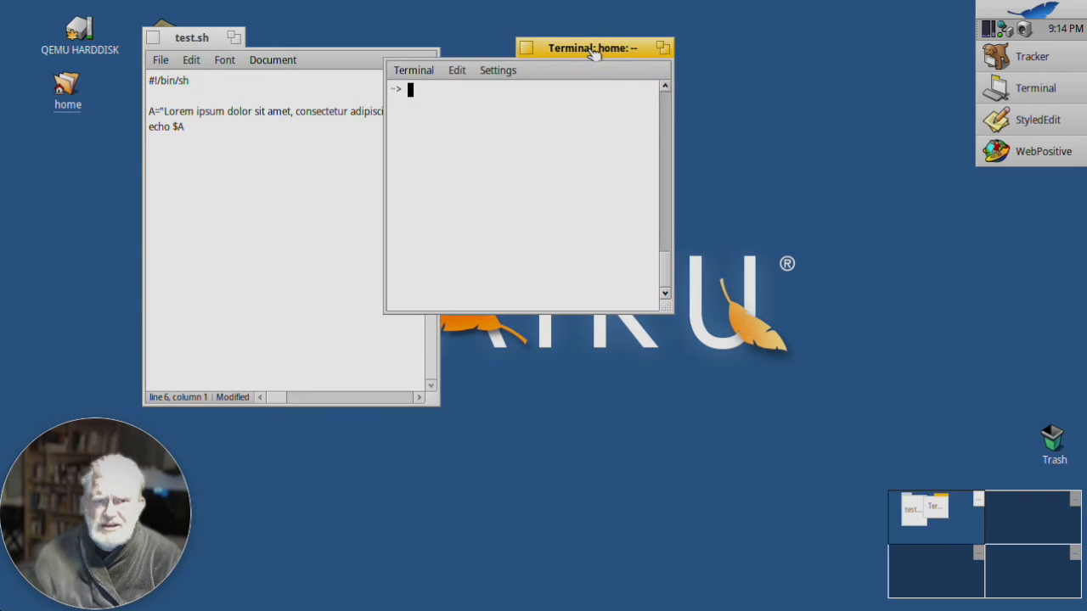
drag(593, 48, 652, 51)
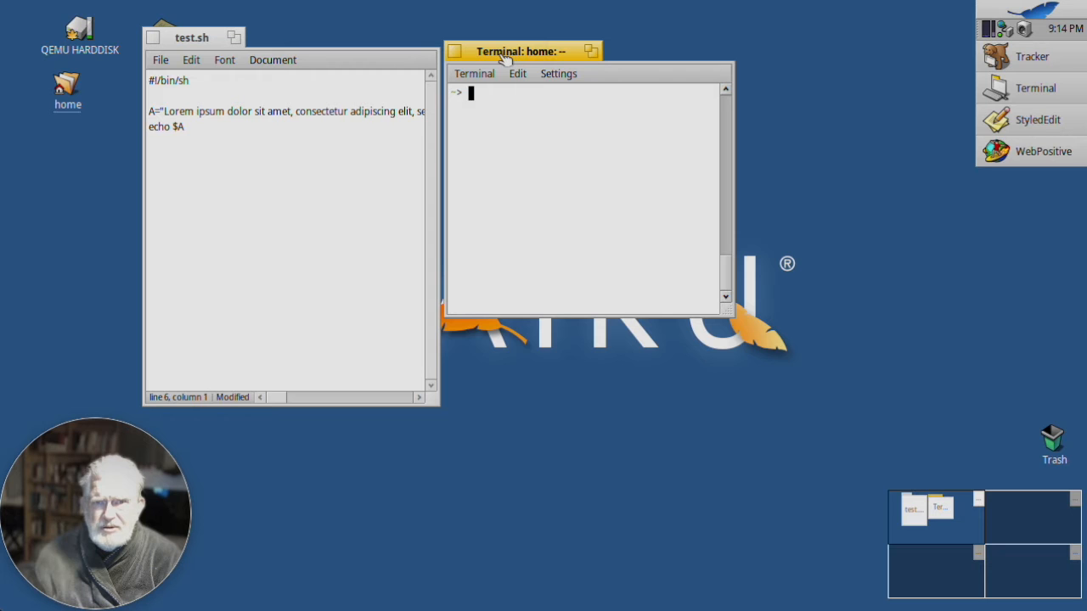
drag(518, 51, 561, 46)
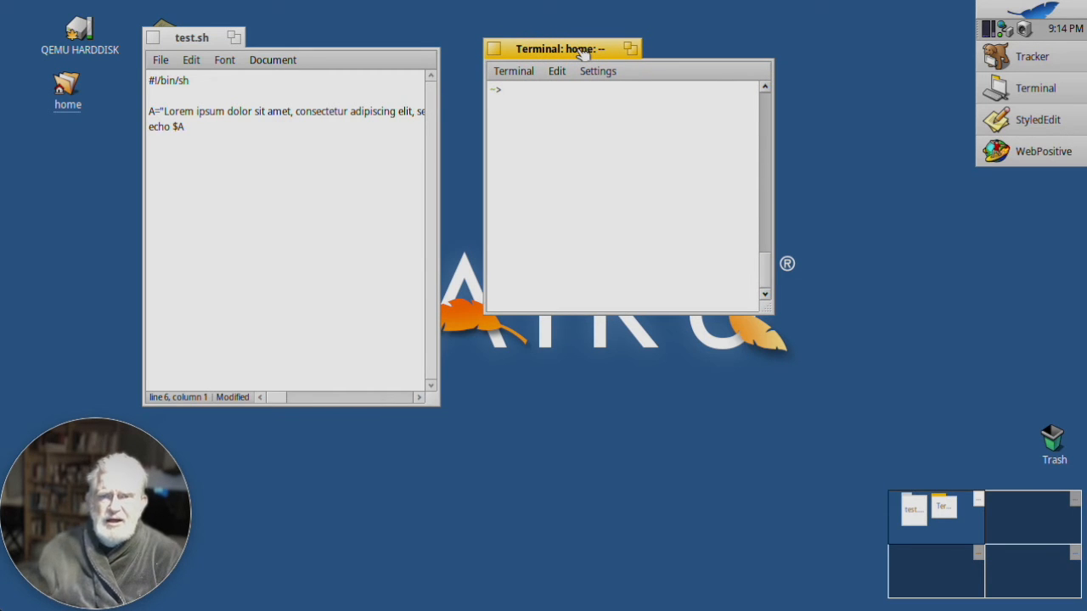
click(595, 91)
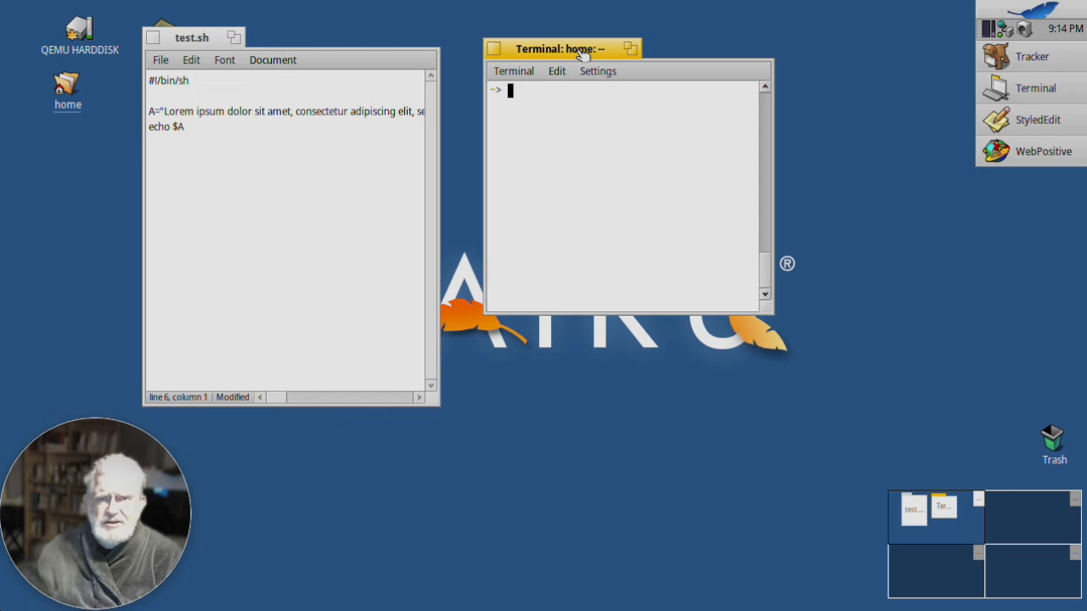
mouse_move(313, 32)
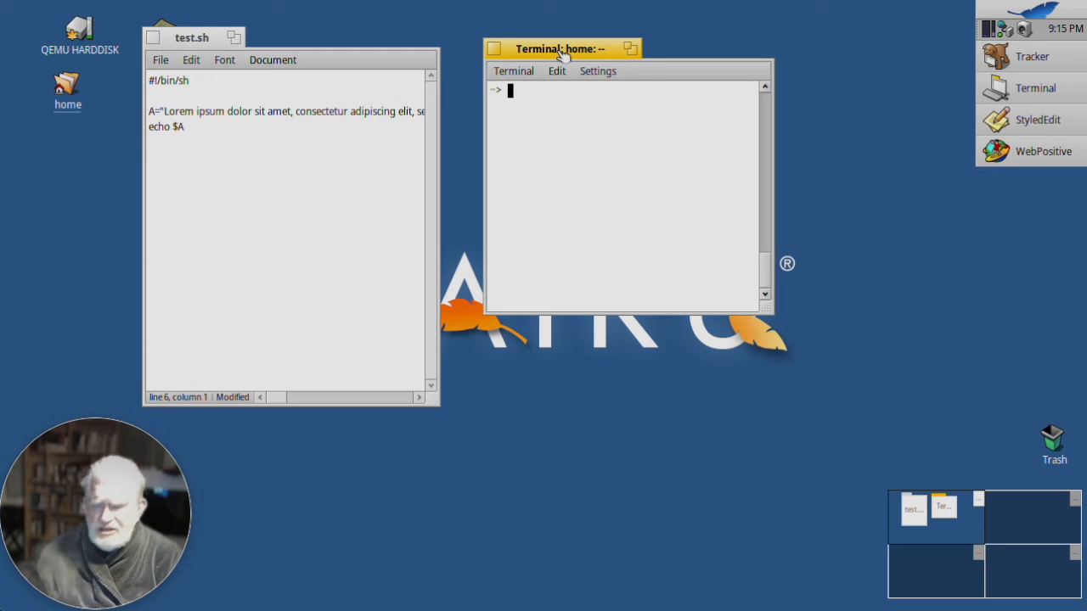
drag(561, 49, 560, 56)
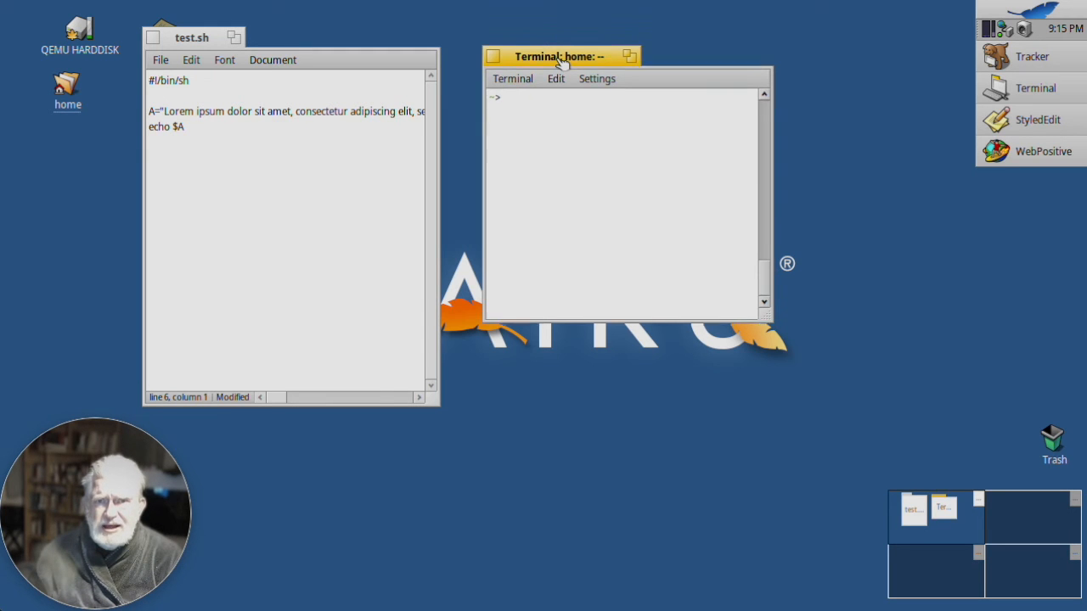
drag(560, 56, 246, 31)
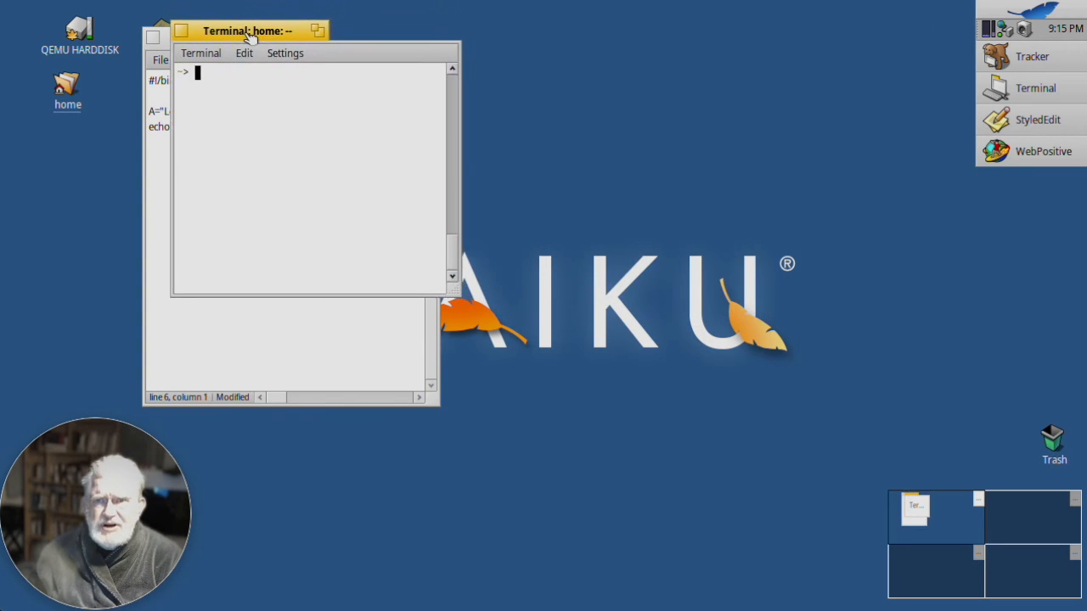
drag(247, 31, 221, 38)
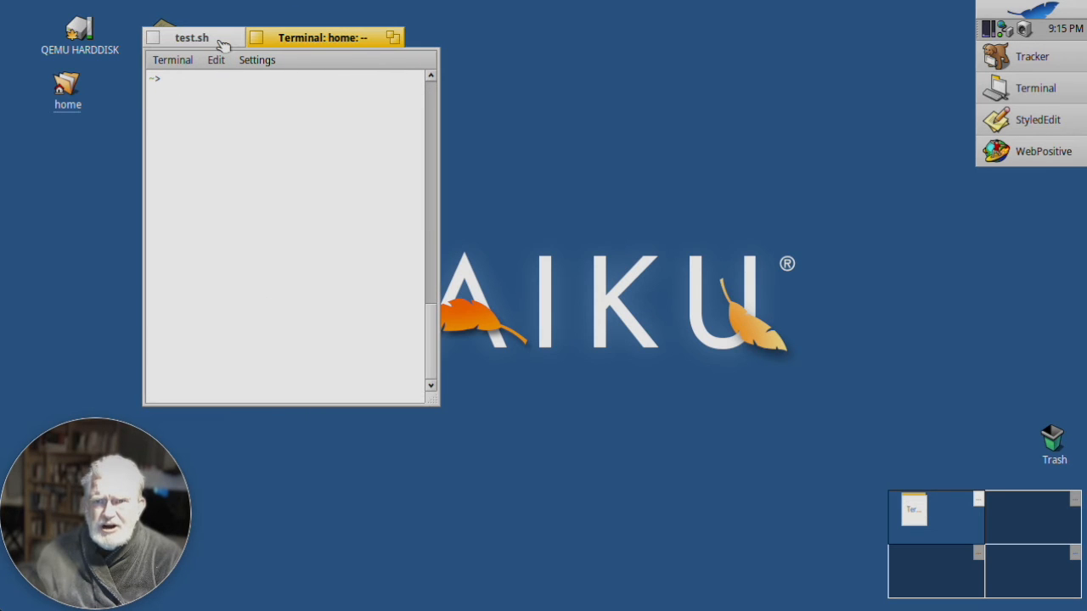
click(322, 37)
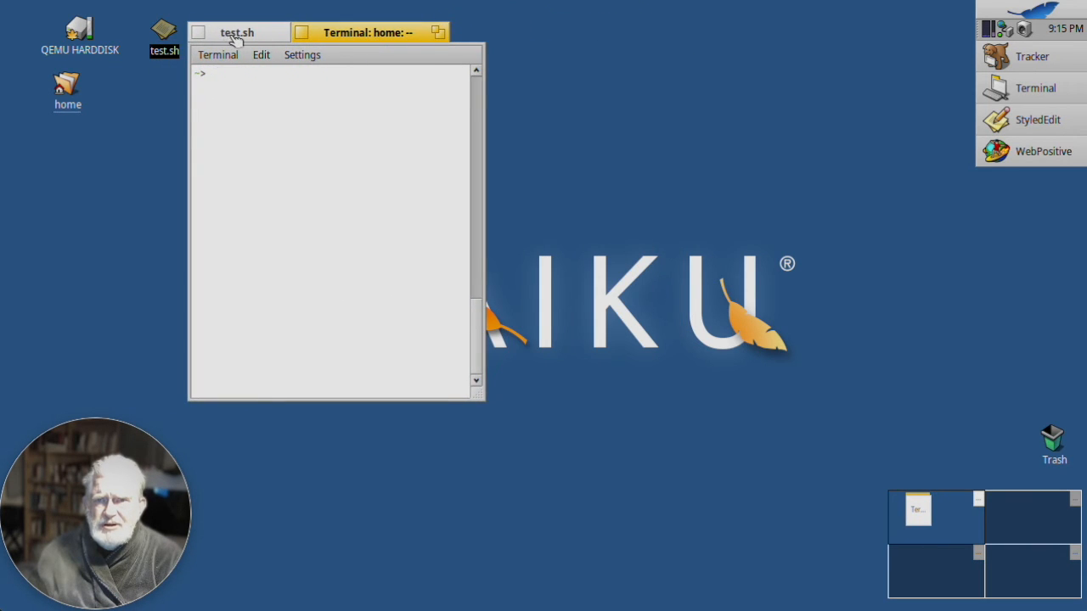
click(370, 32)
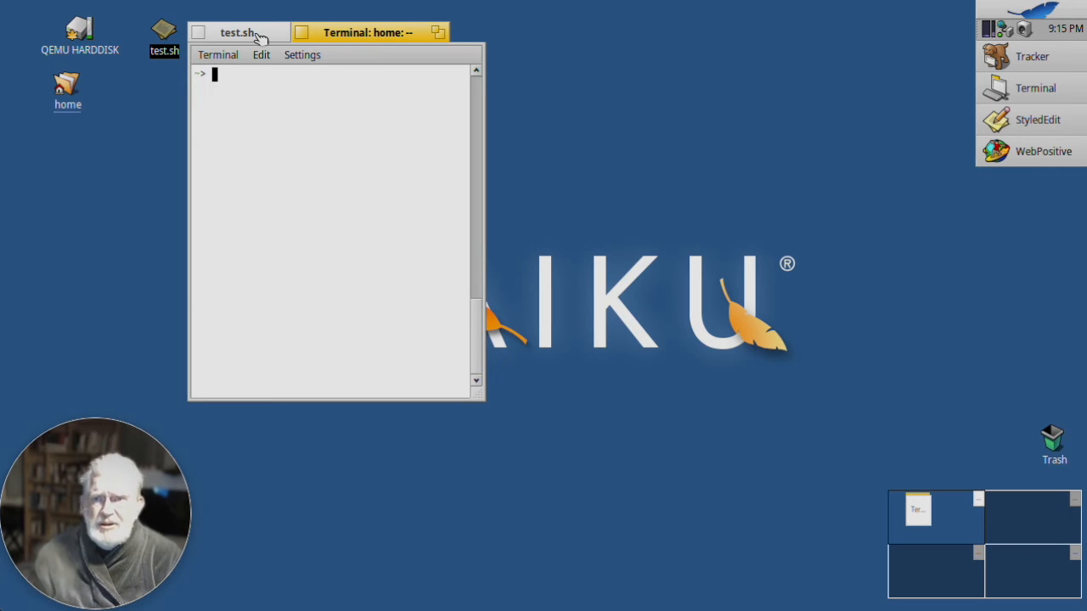
click(238, 32)
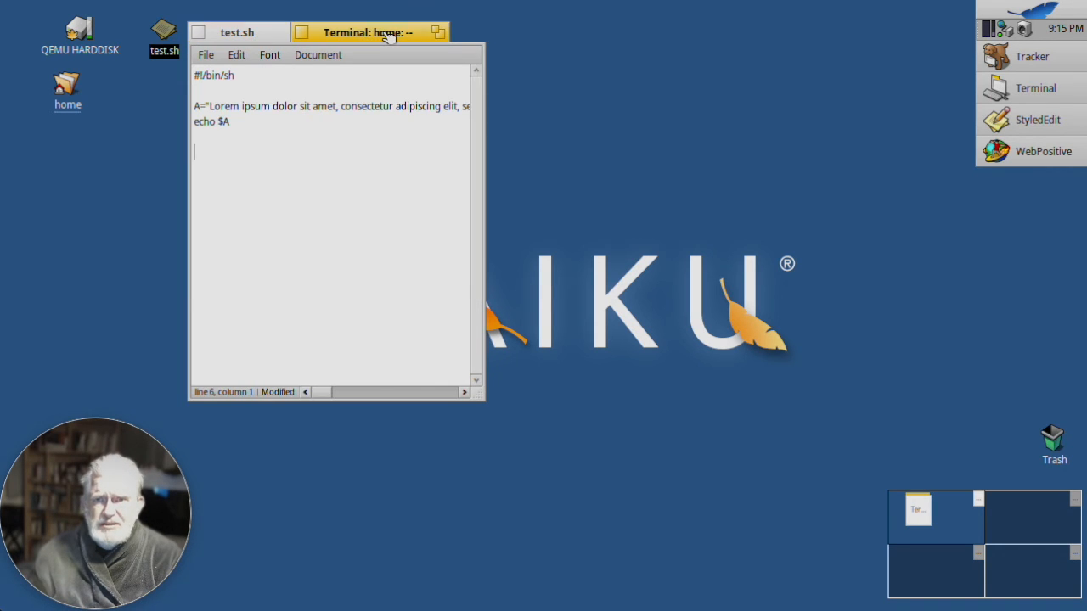
click(369, 32)
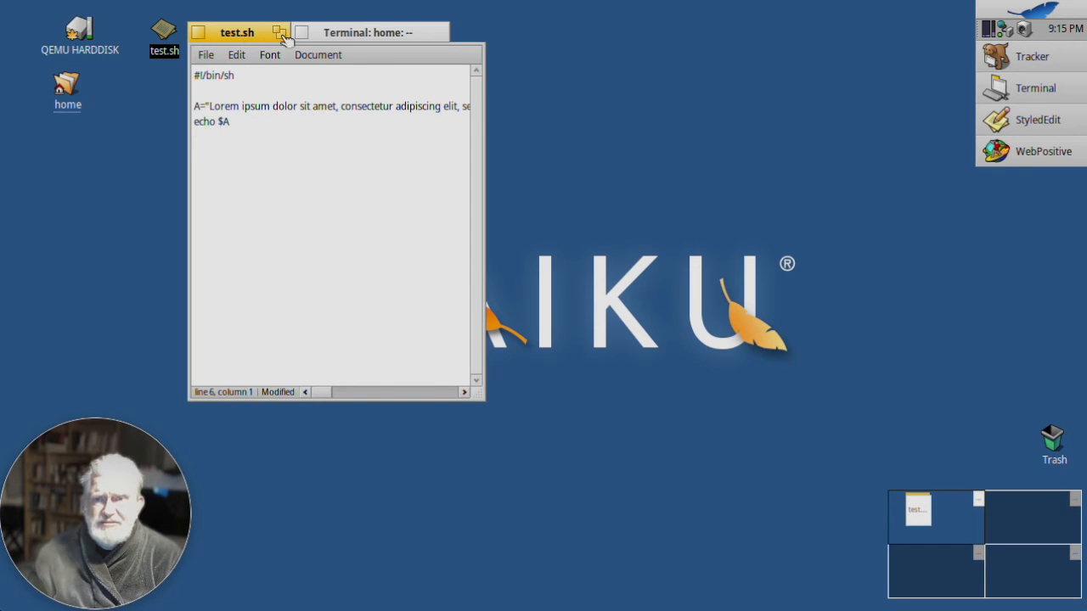
click(370, 32)
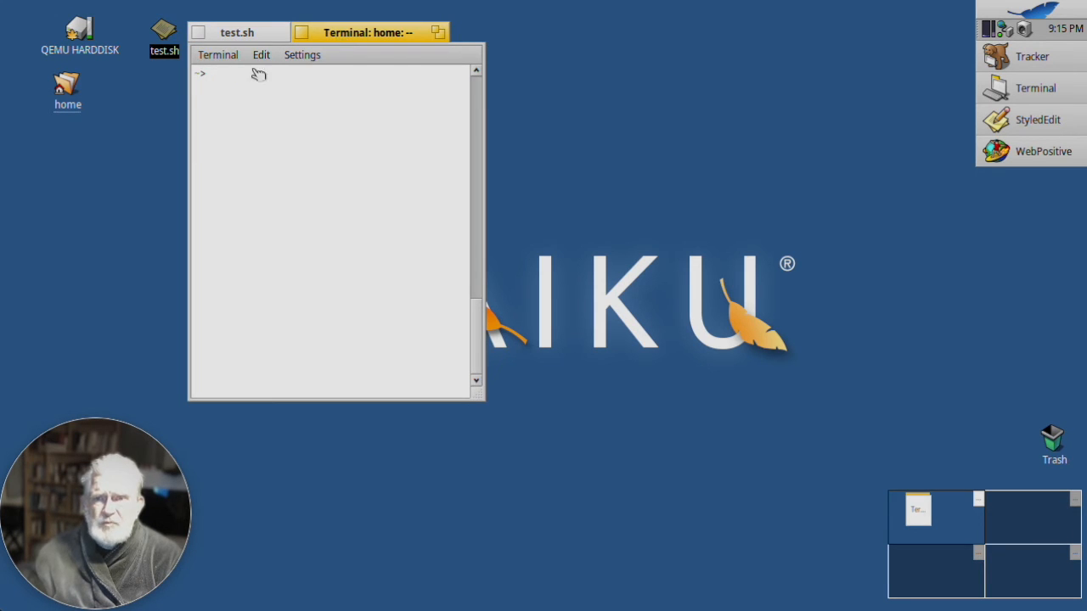
Add a second shell tab to Terminal and detach it from the test.sh stack.
click(217, 54)
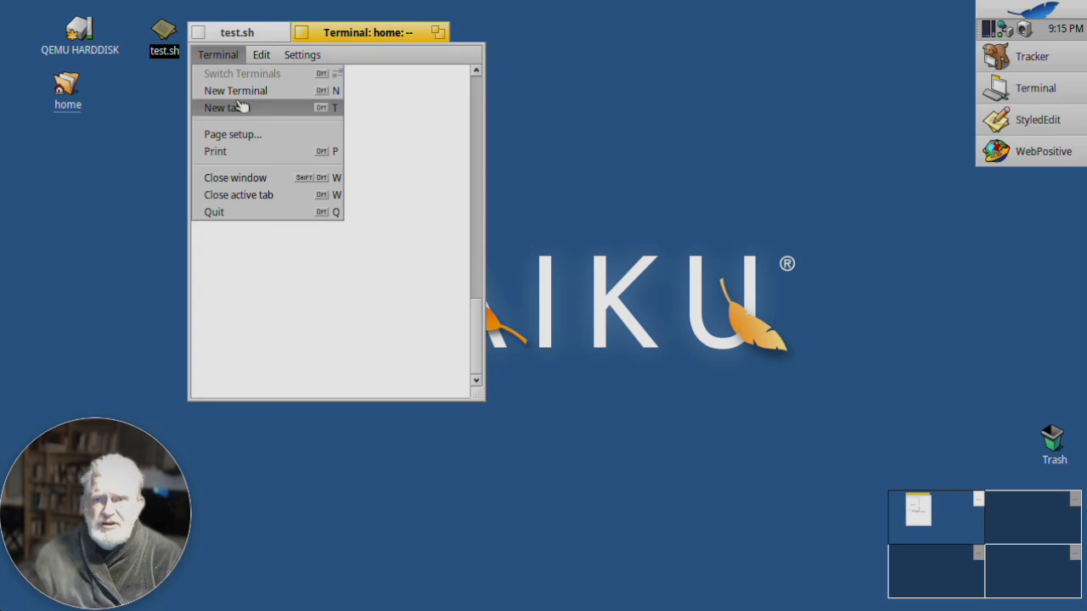
click(226, 107)
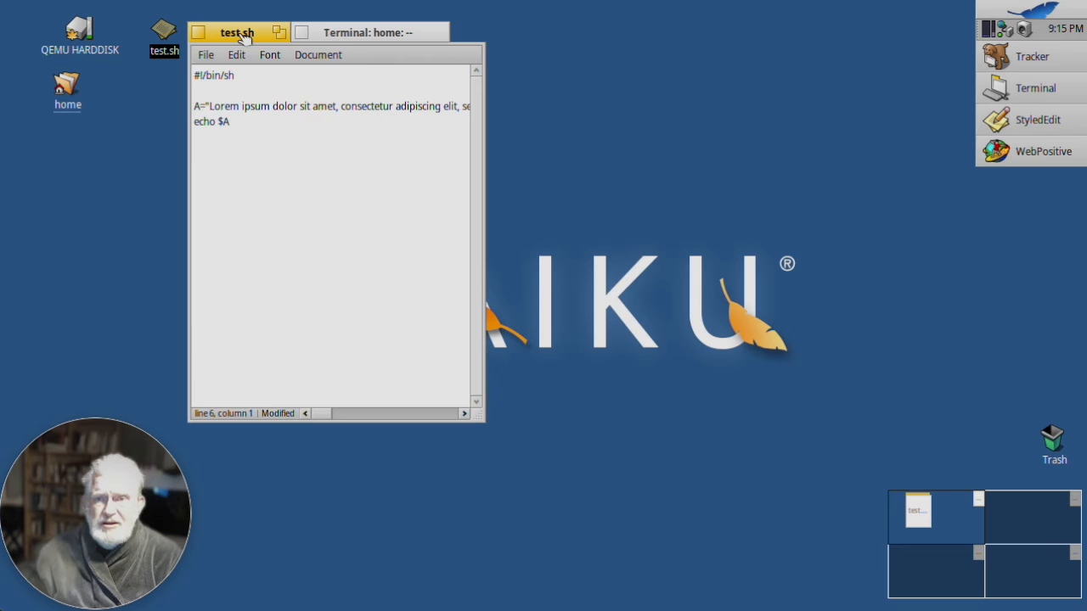
click(195, 151)
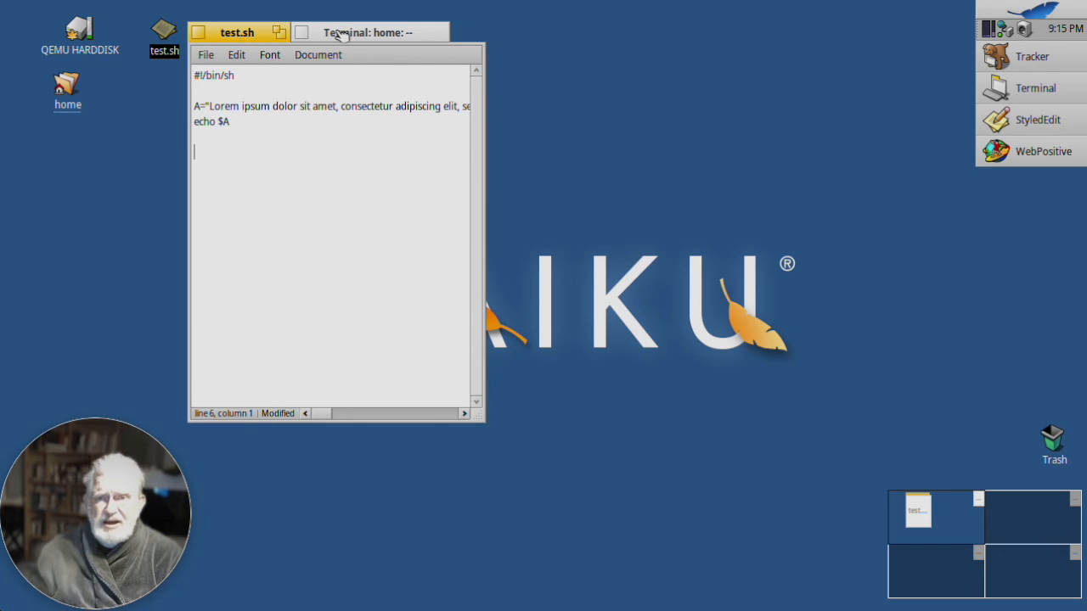
click(370, 32)
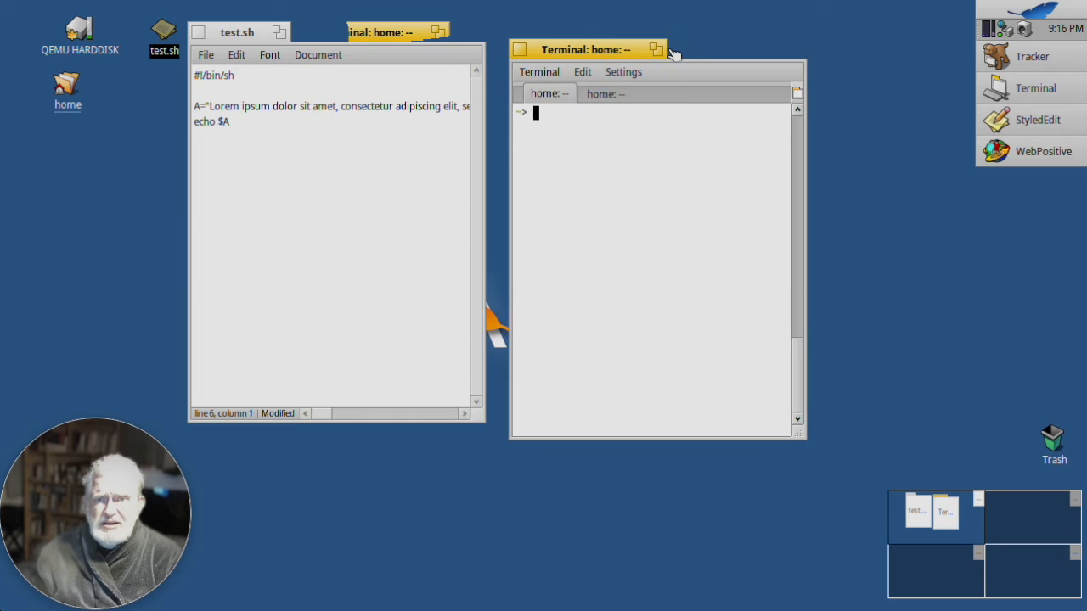
Drag the test.sh window by its tab to sit left of Terminal.
drag(238, 32, 281, 15)
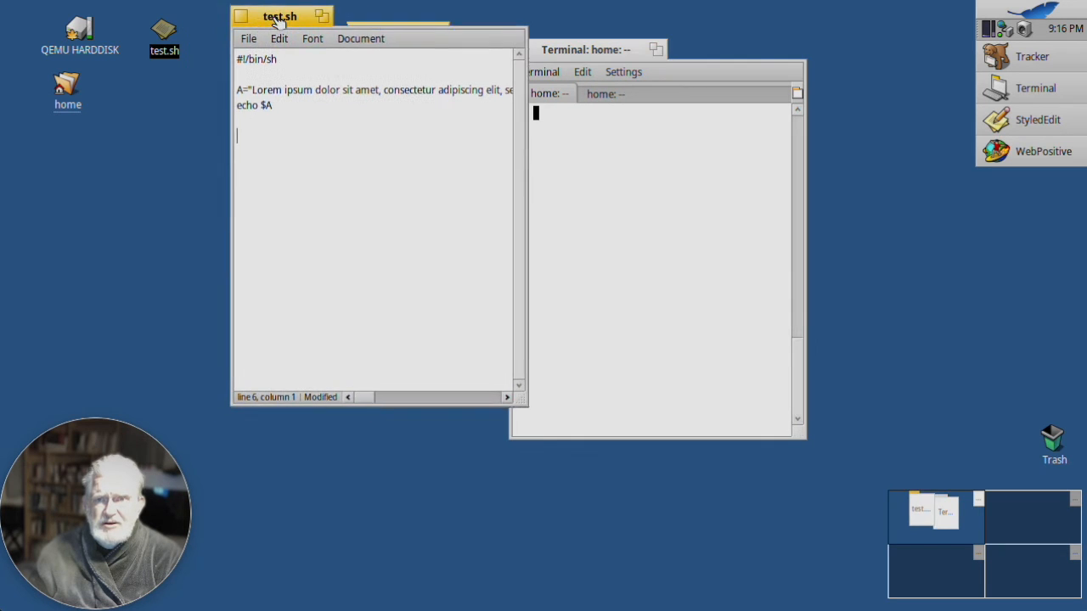
drag(279, 15, 220, 36)
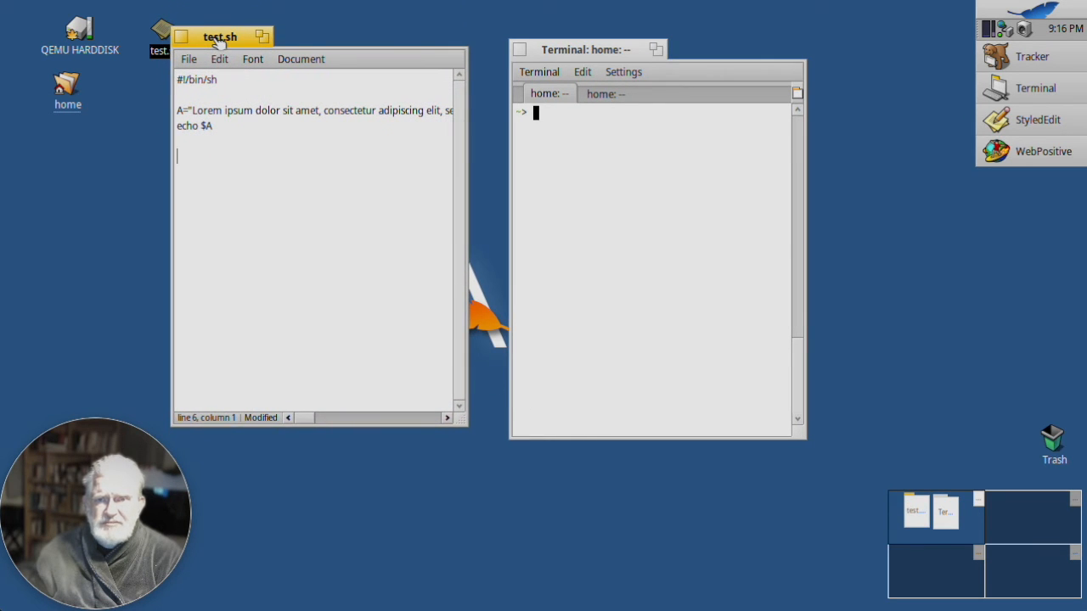
mouse_move(597, 53)
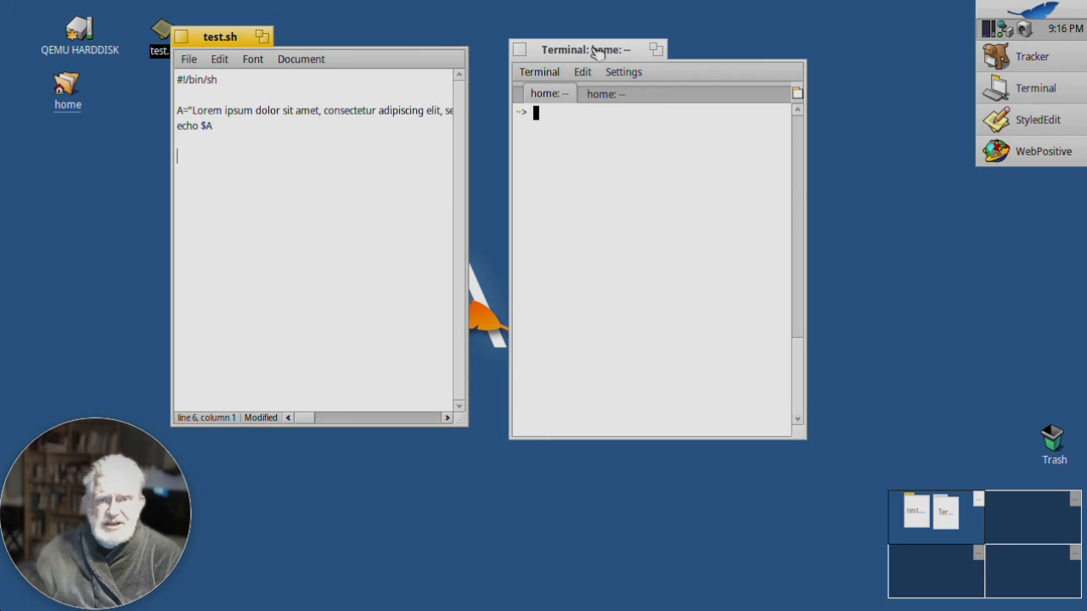
mouse_move(1044, 150)
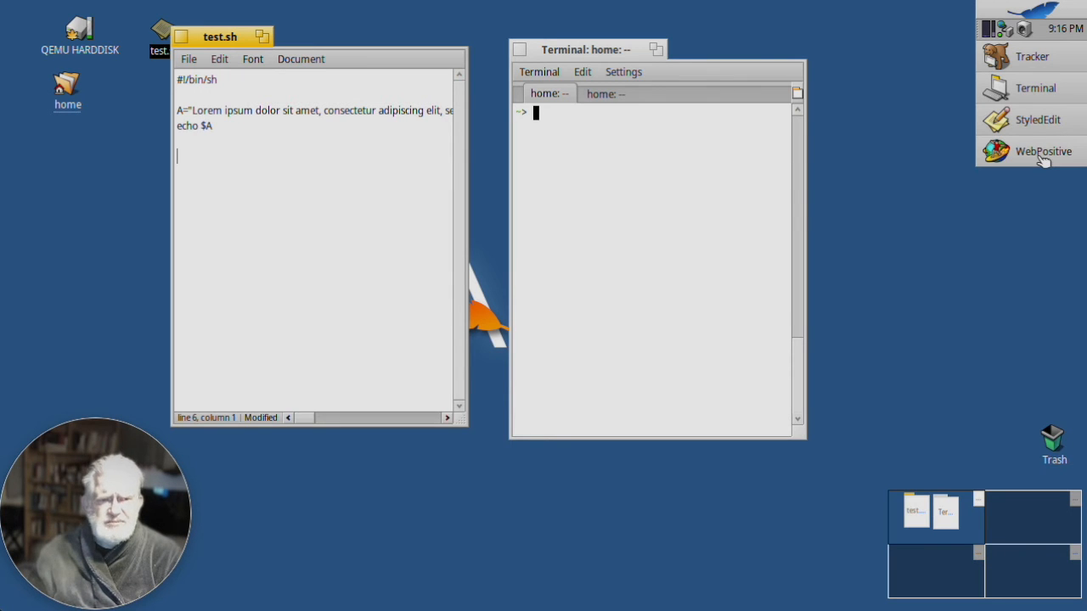
Launch WebPositive on the Bash scripting introduction page and position it at the right.
click(1043, 151)
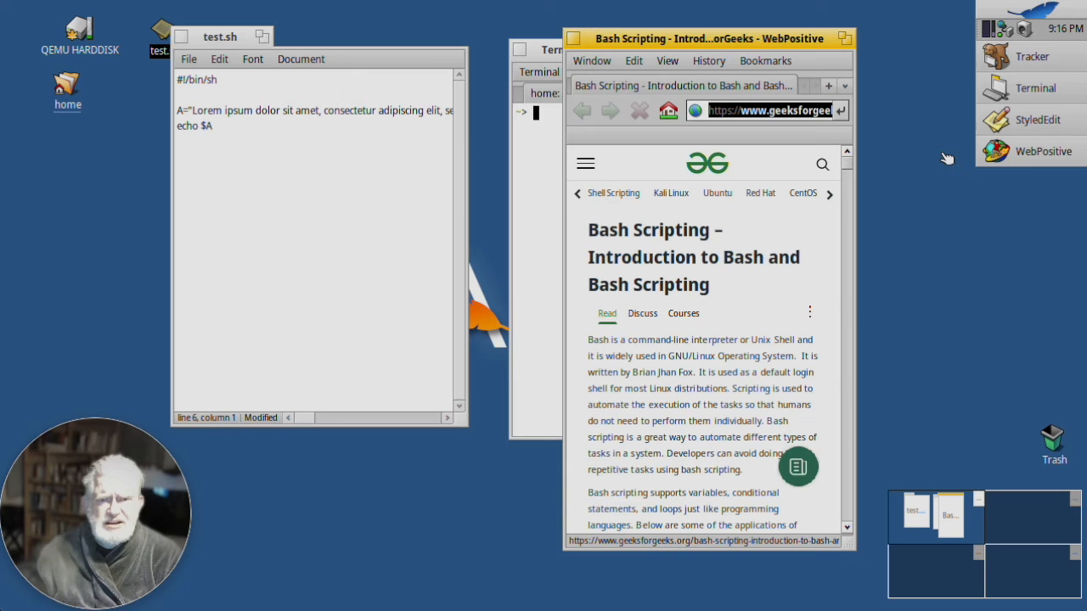
mouse_move(956, 305)
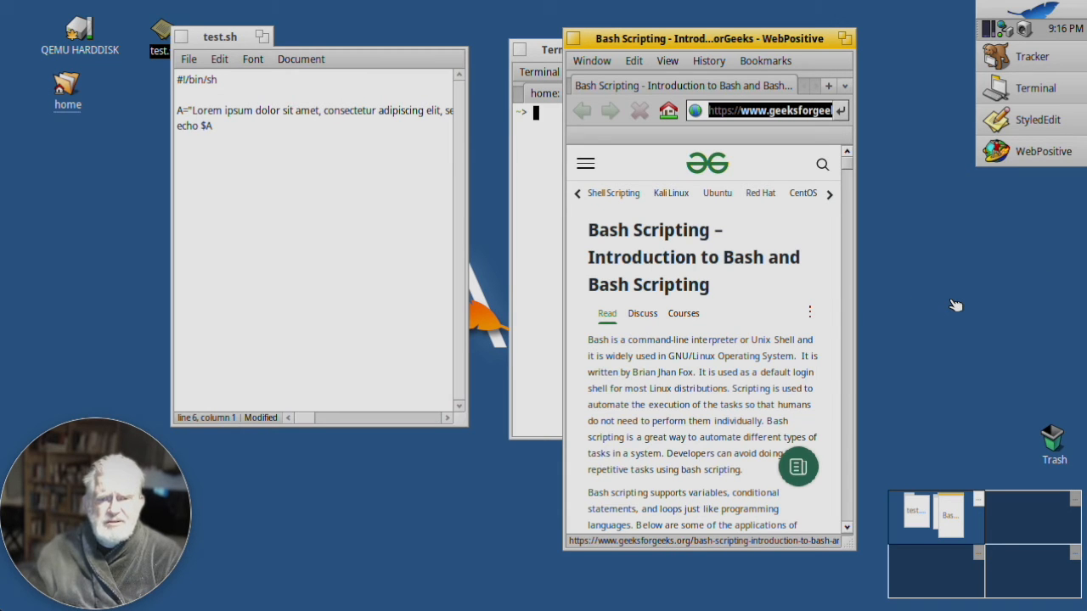
mouse_move(713, 361)
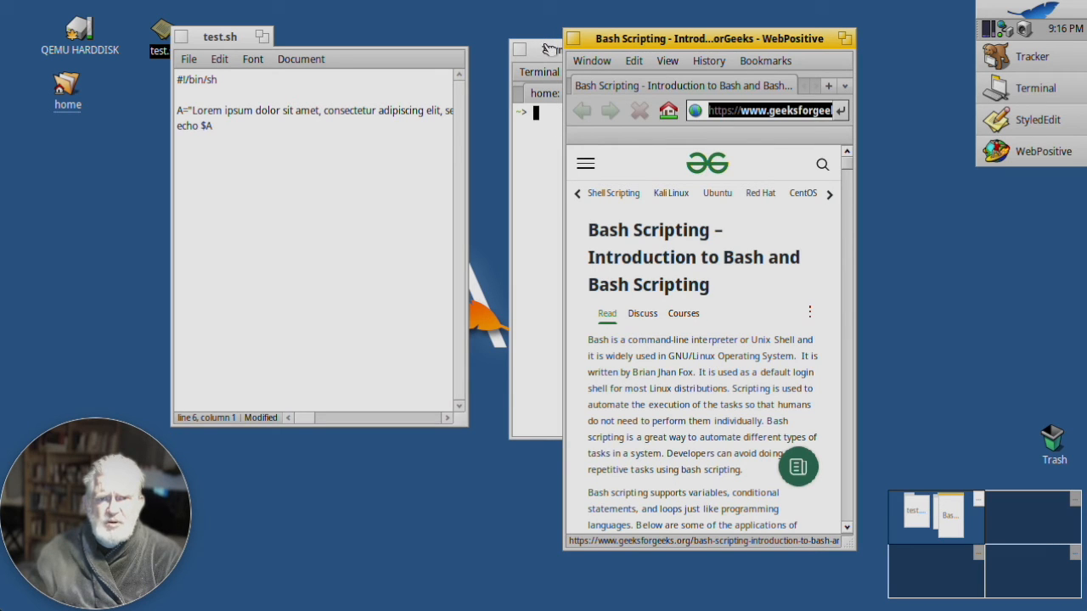
mouse_move(692, 37)
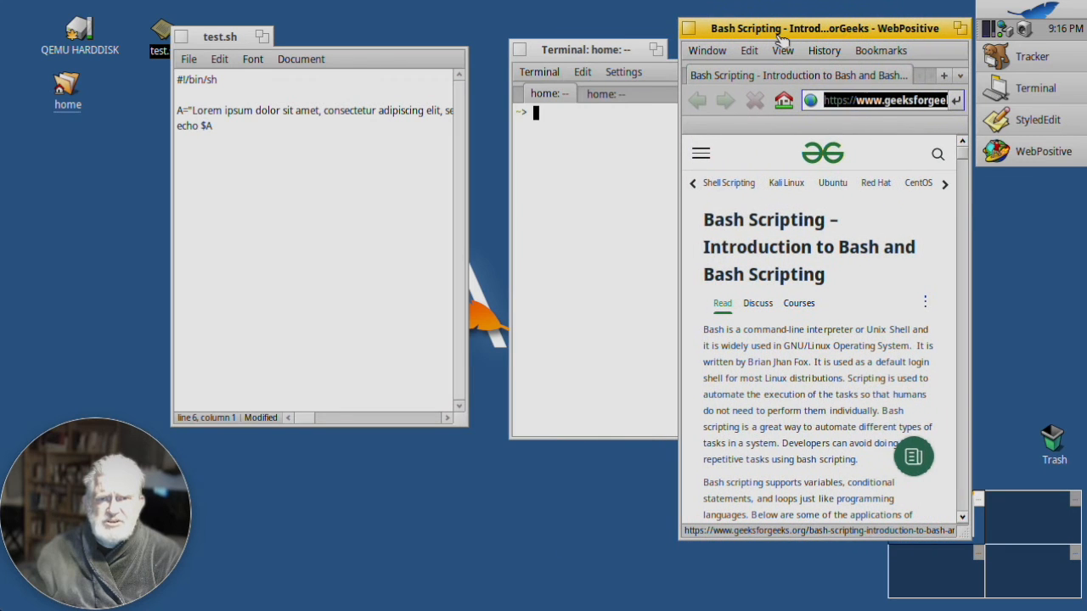
click(569, 49)
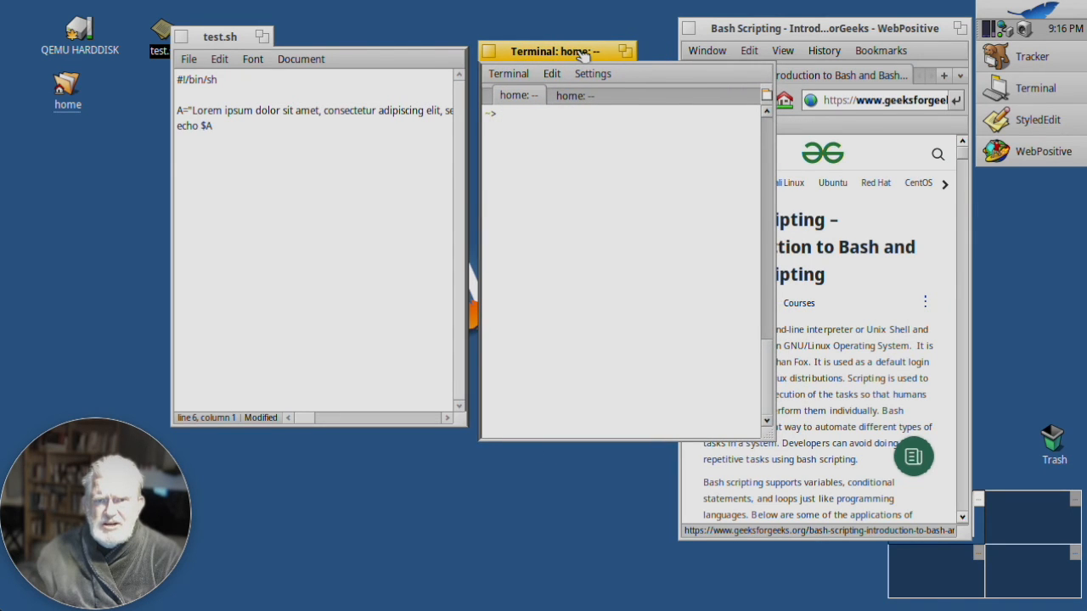
Nudge the Terminal window by its tab until it sits between test.sh and WebPositive.
drag(556, 51, 548, 36)
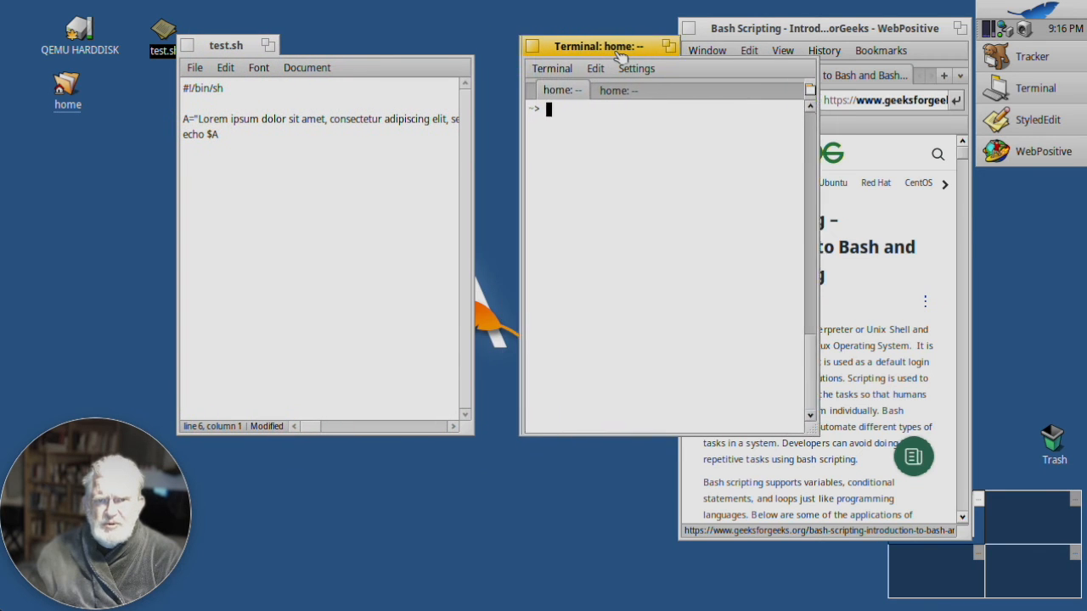
drag(599, 46, 577, 55)
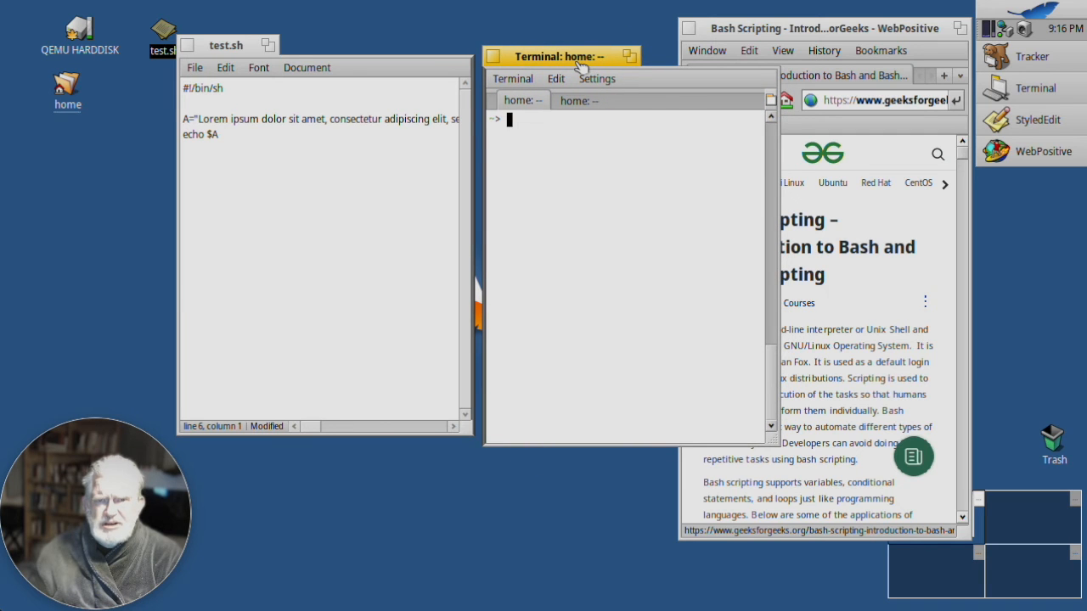
drag(561, 56, 552, 45)
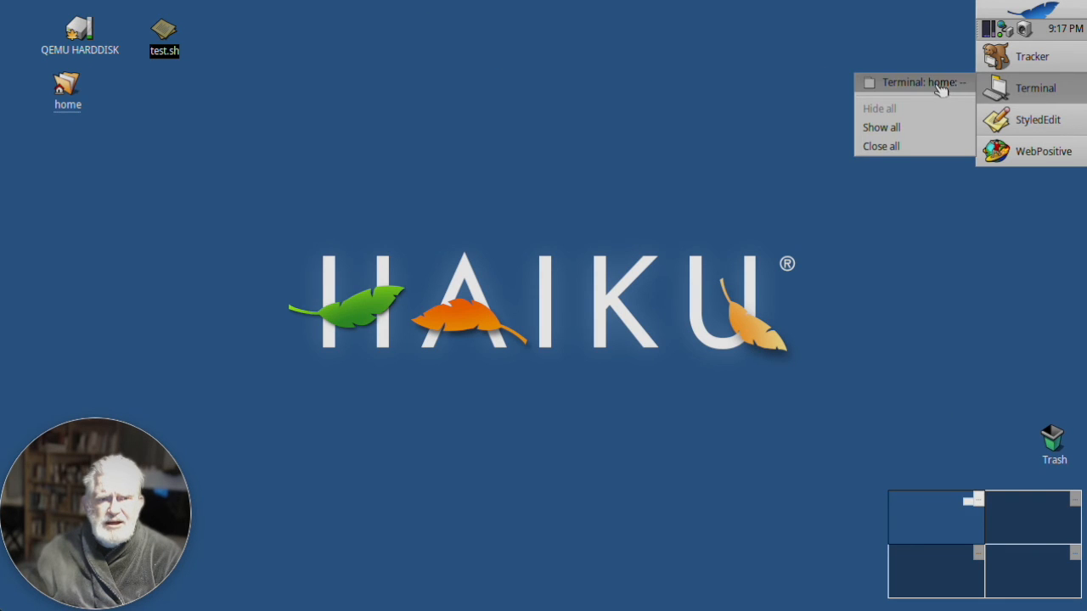
Show all hidden windows, then widen test.sh and resize the browser in the tiled row.
click(881, 126)
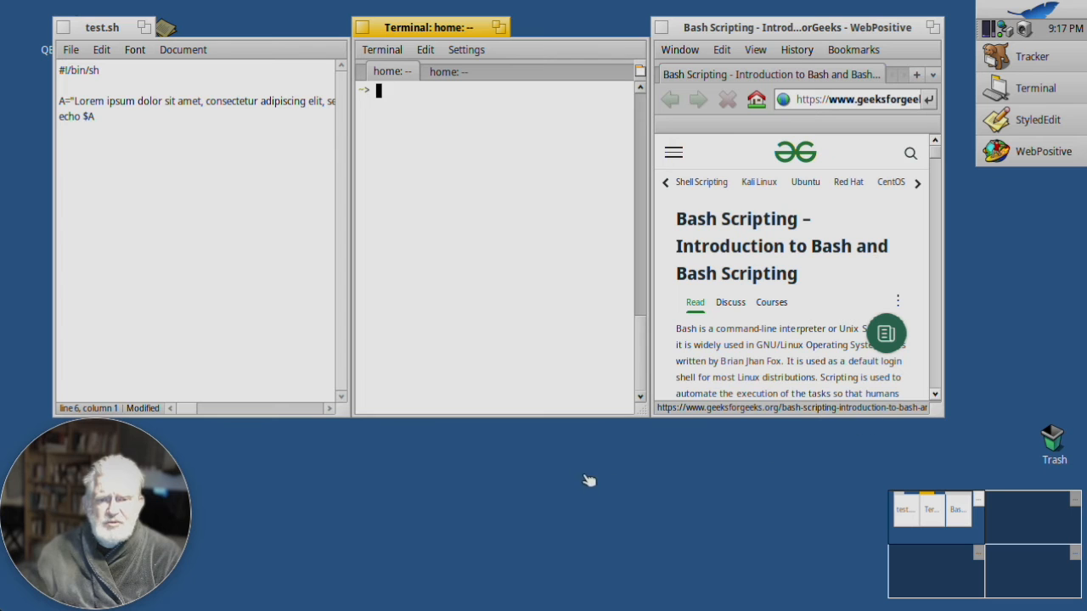
mouse_move(346, 417)
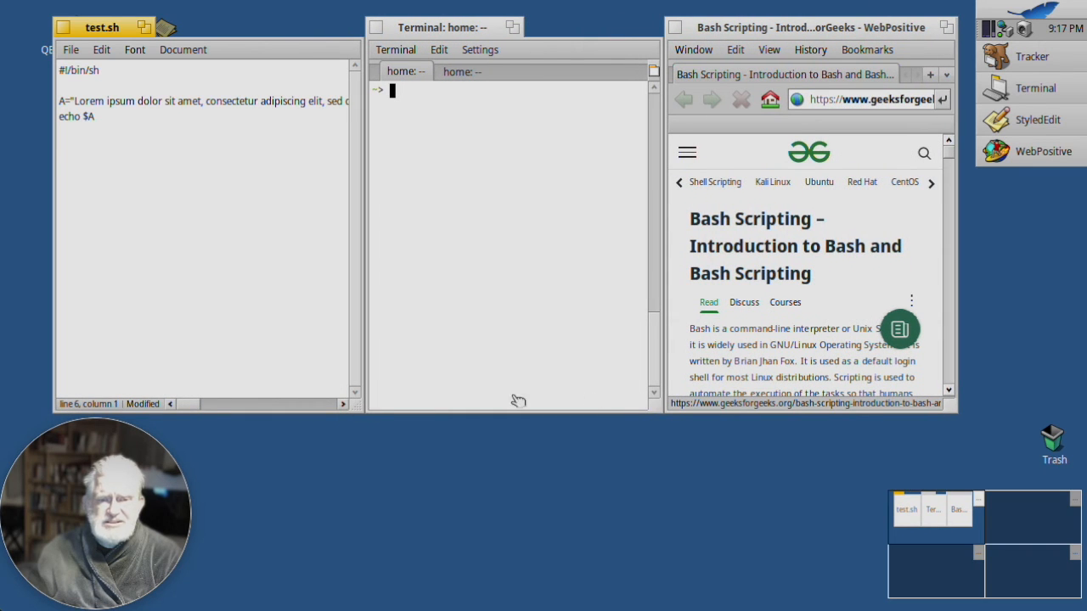
drag(646, 408, 692, 410)
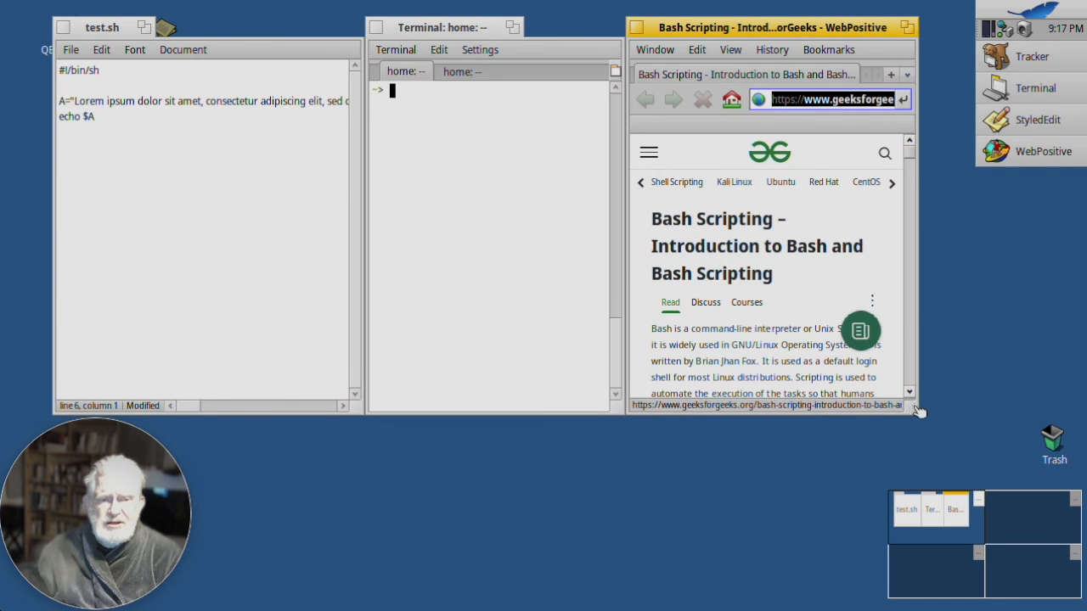
drag(920, 413, 913, 471)
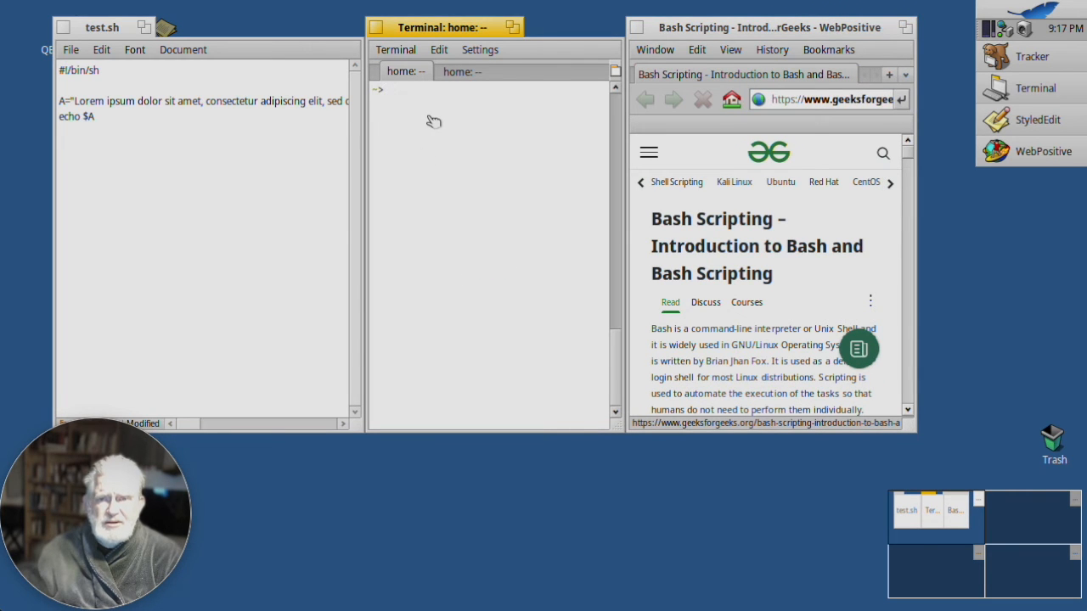
Run /boot/home/Desktop/test.sh in Terminal to print the Lorem ipsum output.
text(/boot/home/Desktop/test.sh)
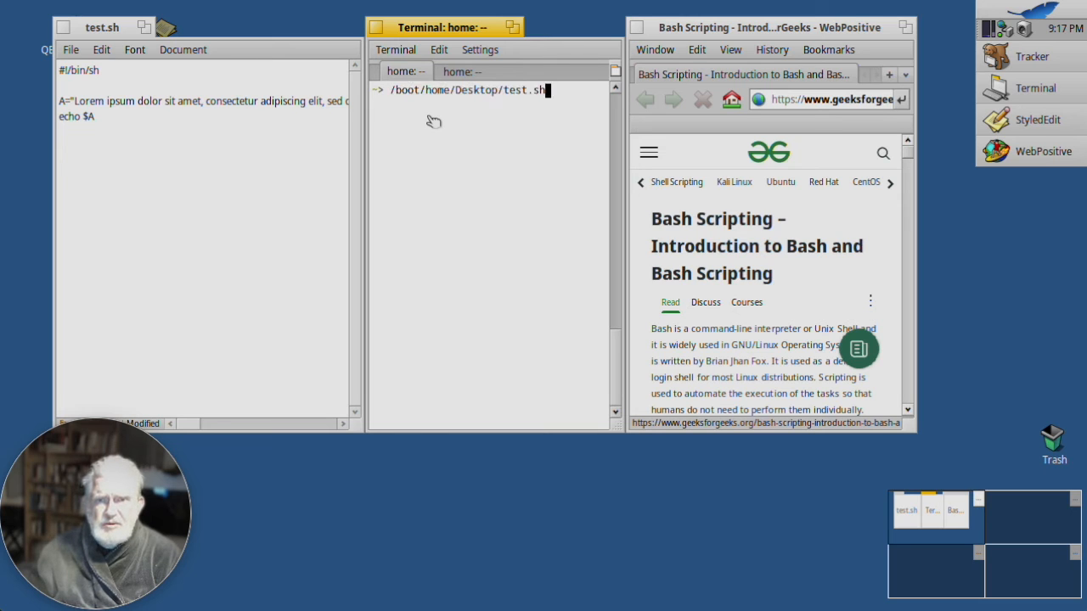
key(Return)
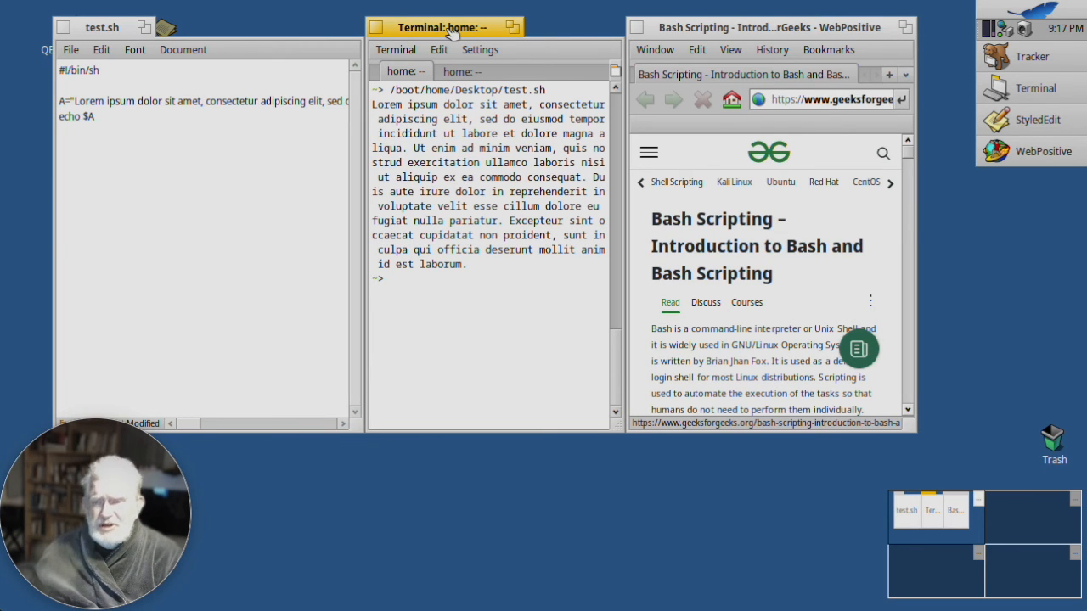
Move Terminal down below test.sh and stack WebPositive onto its tab.
drag(440, 27, 484, 61)
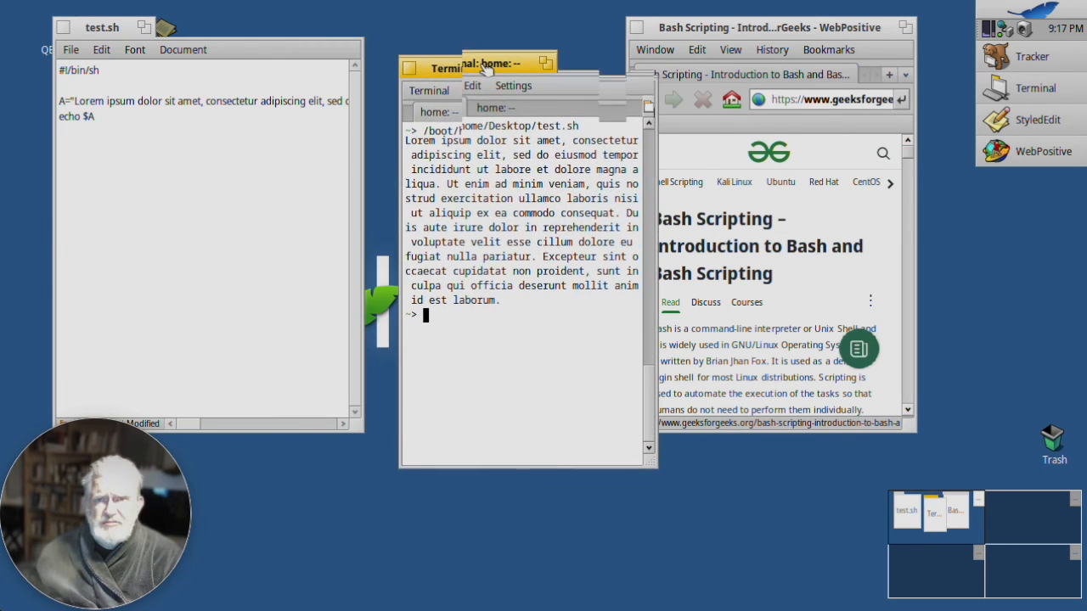
drag(484, 63, 439, 170)
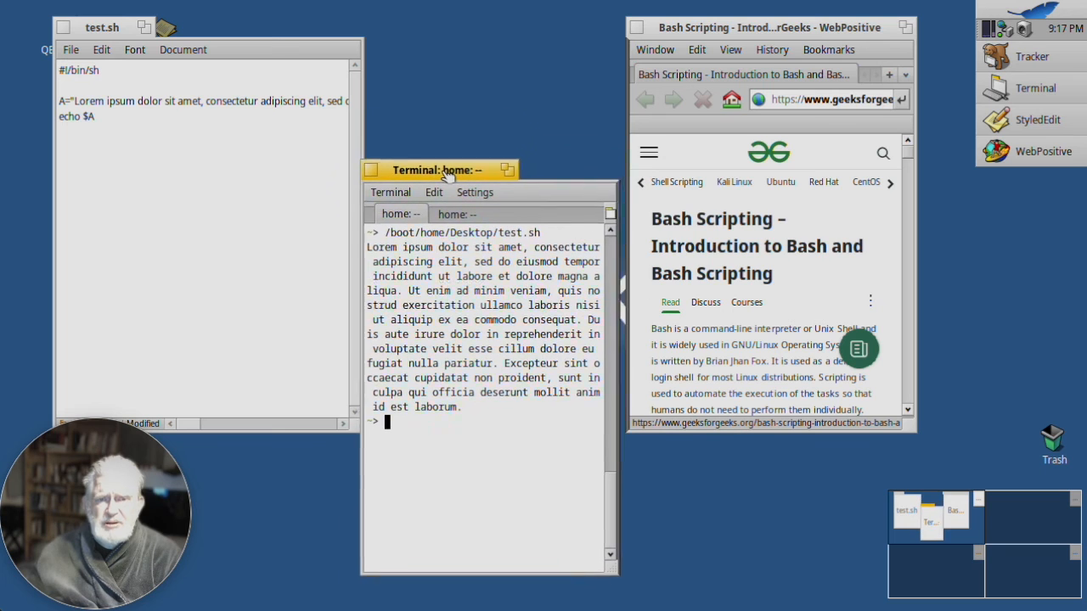
drag(440, 169, 415, 194)
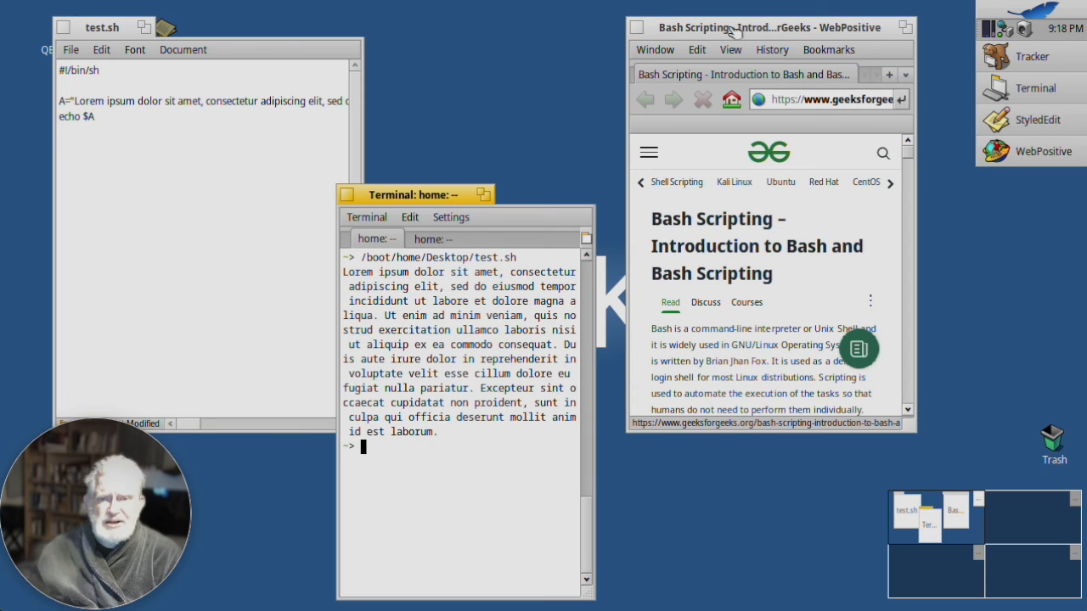
click(756, 27)
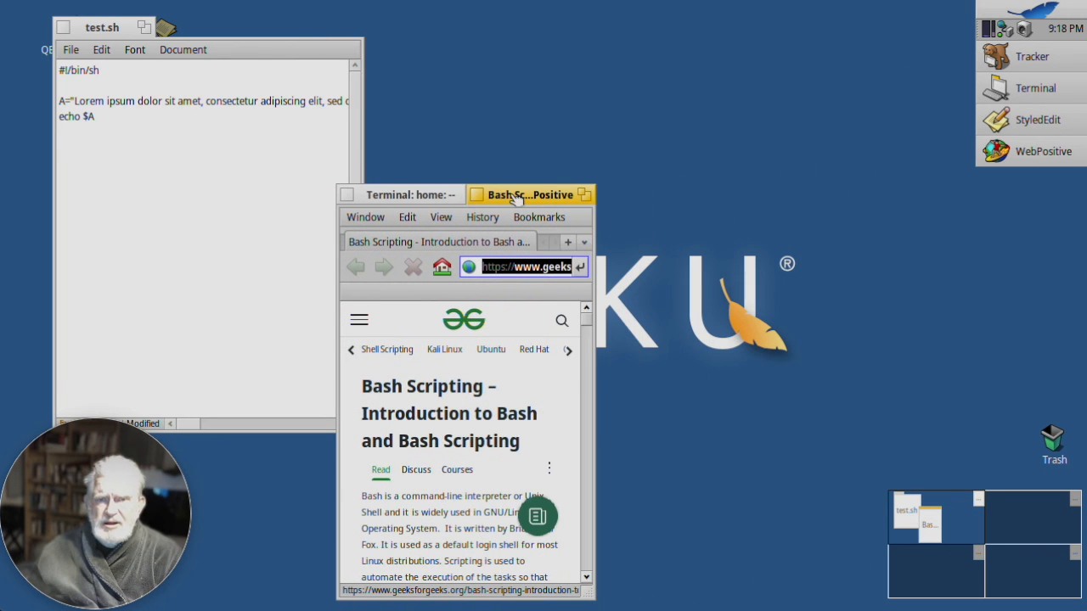
Move the stack to the top, separate Terminal, and restack the browser beside test.sh.
drag(527, 194, 583, 39)
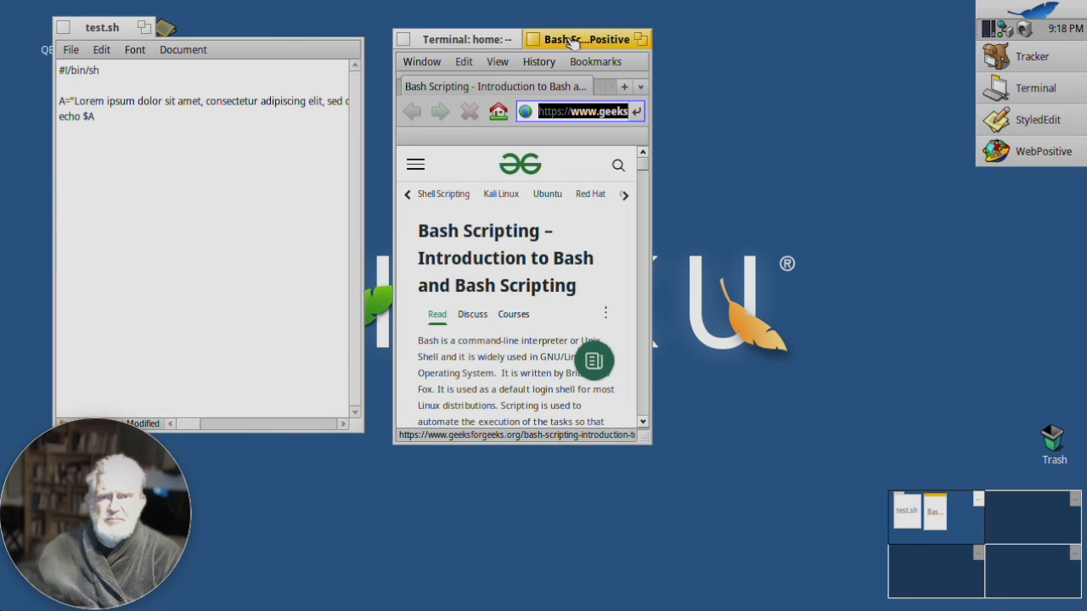
mouse_move(472, 42)
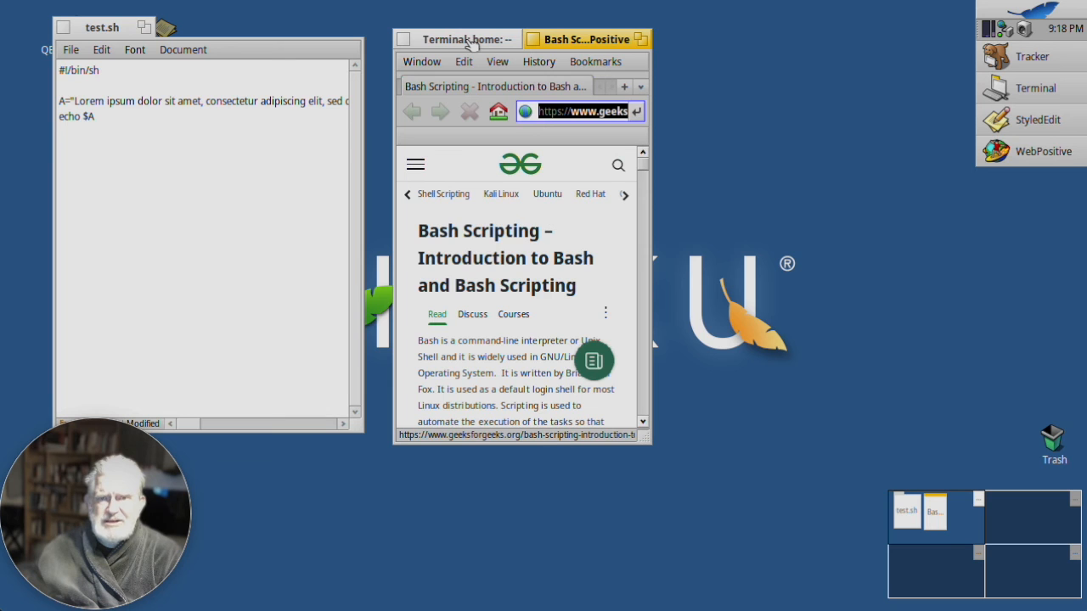
click(456, 39)
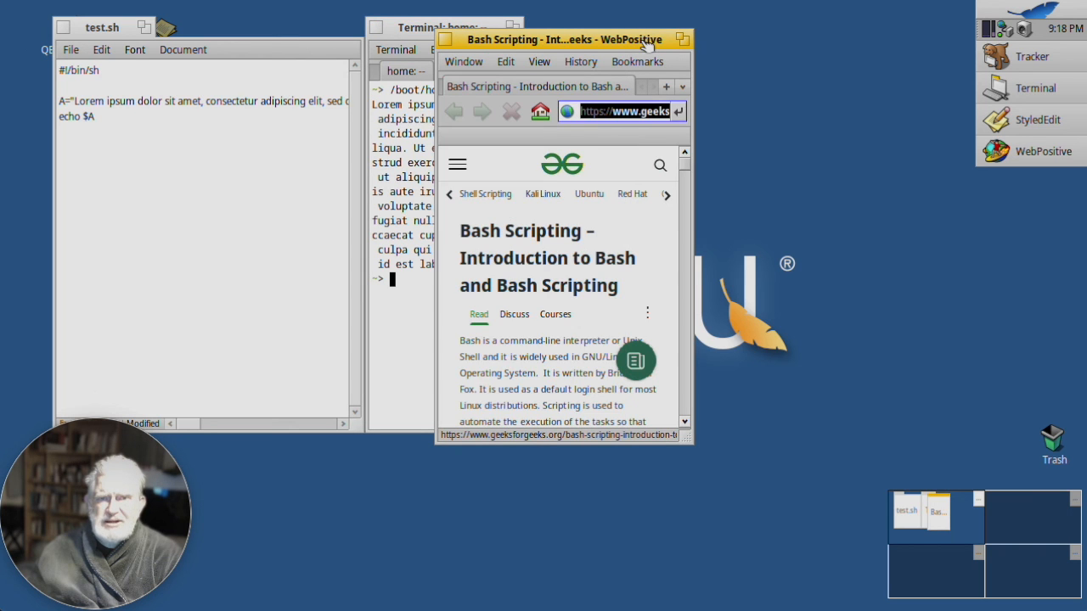
drag(561, 39, 806, 44)
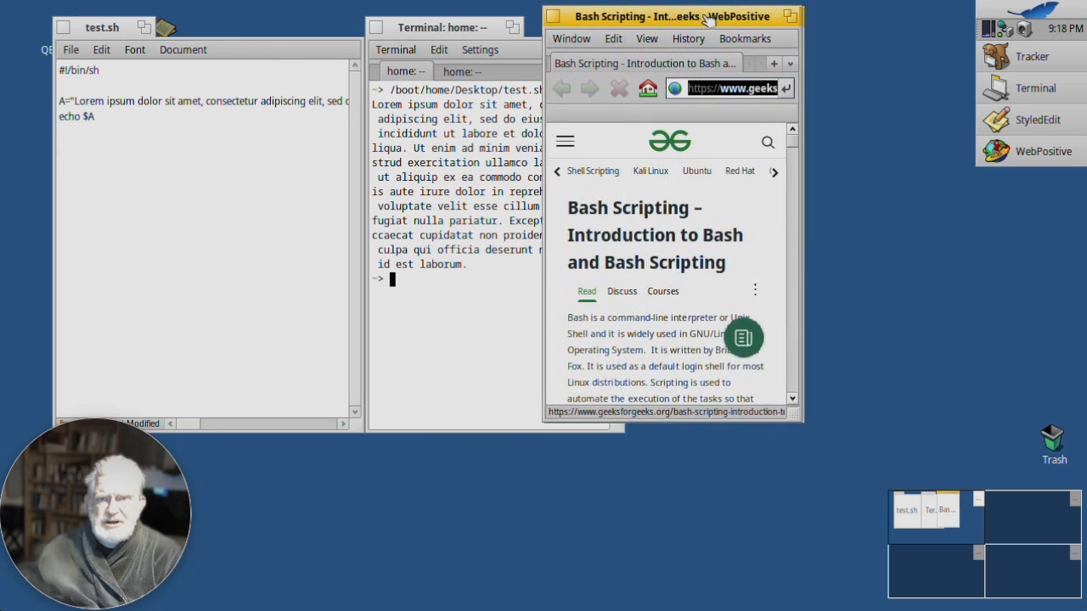
drag(671, 17, 467, 33)
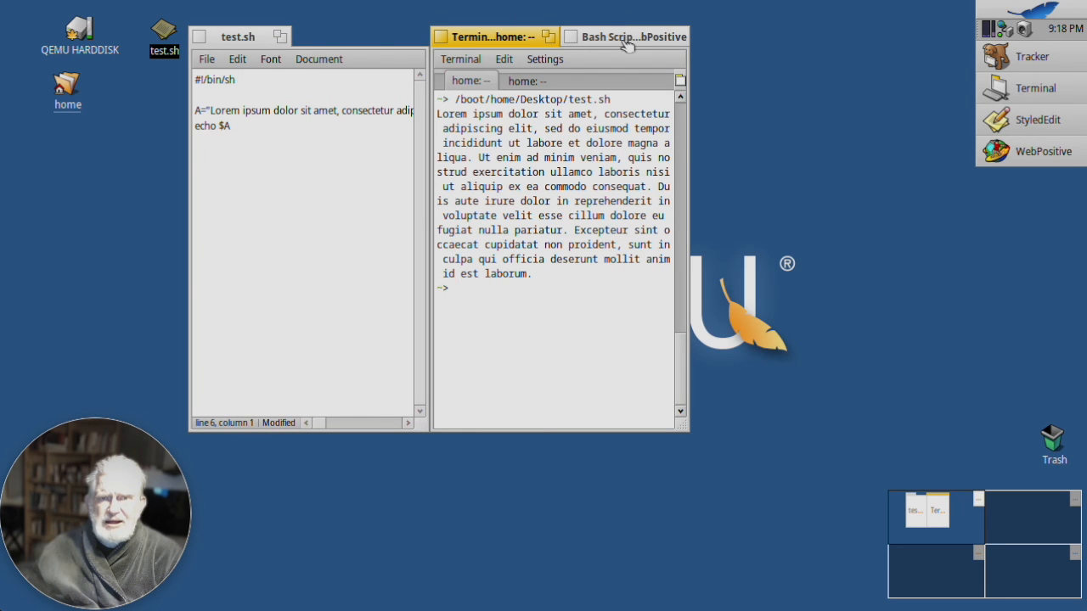
Front the Bash Scripting page, scroll it down and back, then activate test.sh.
click(624, 36)
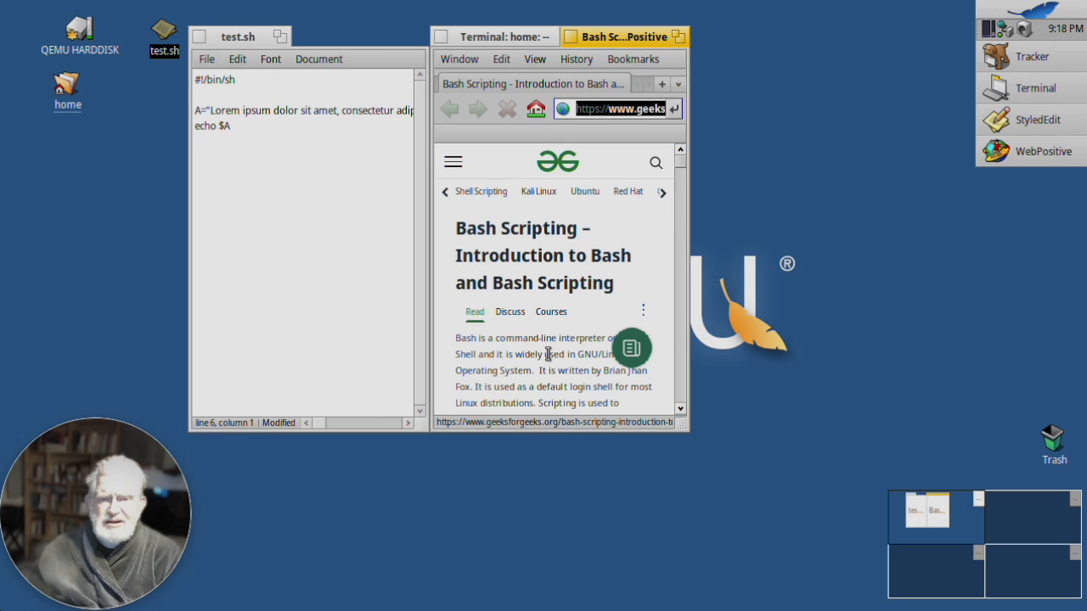
mouse_move(645, 332)
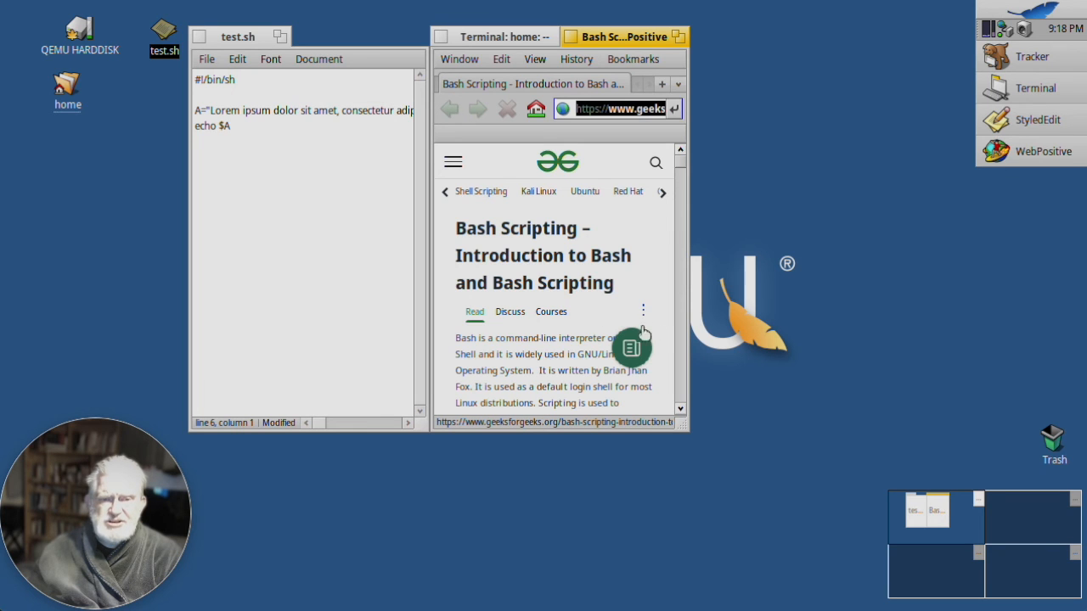
scroll(down, 3)
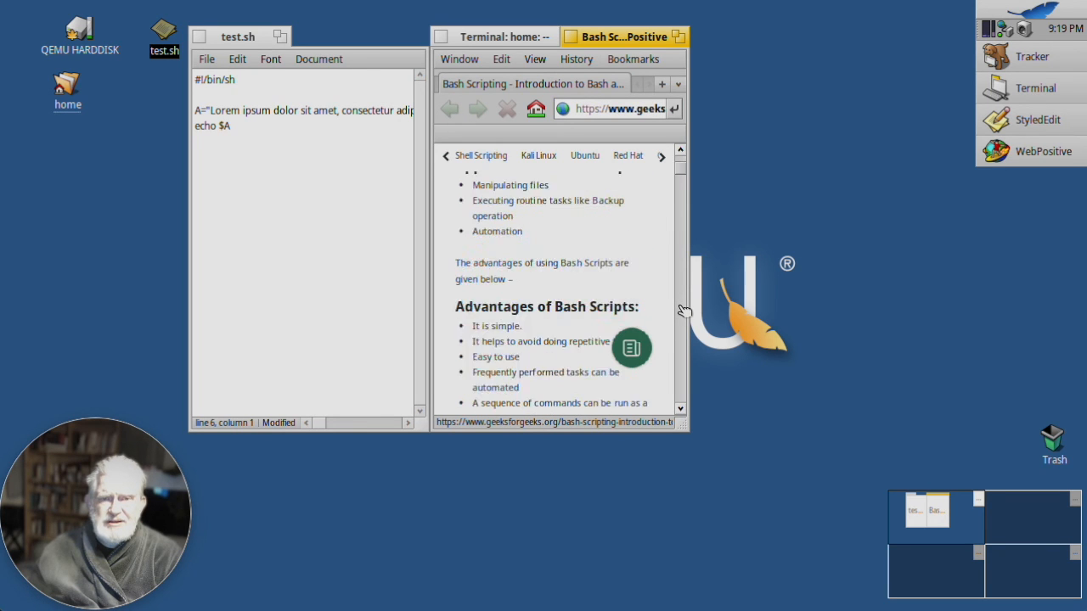
scroll(down, 3)
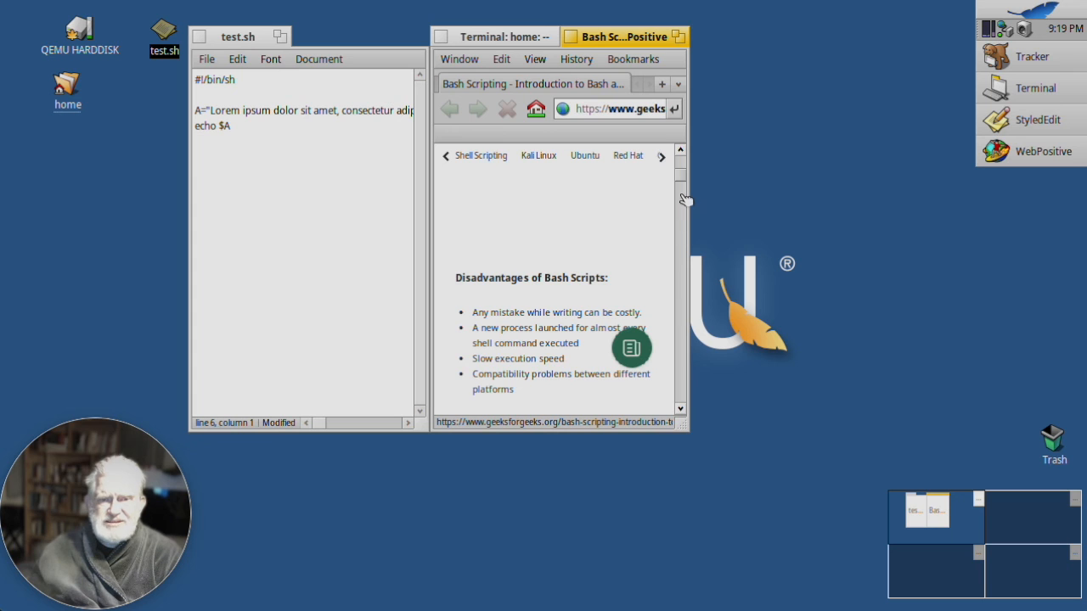
scroll(up, 3)
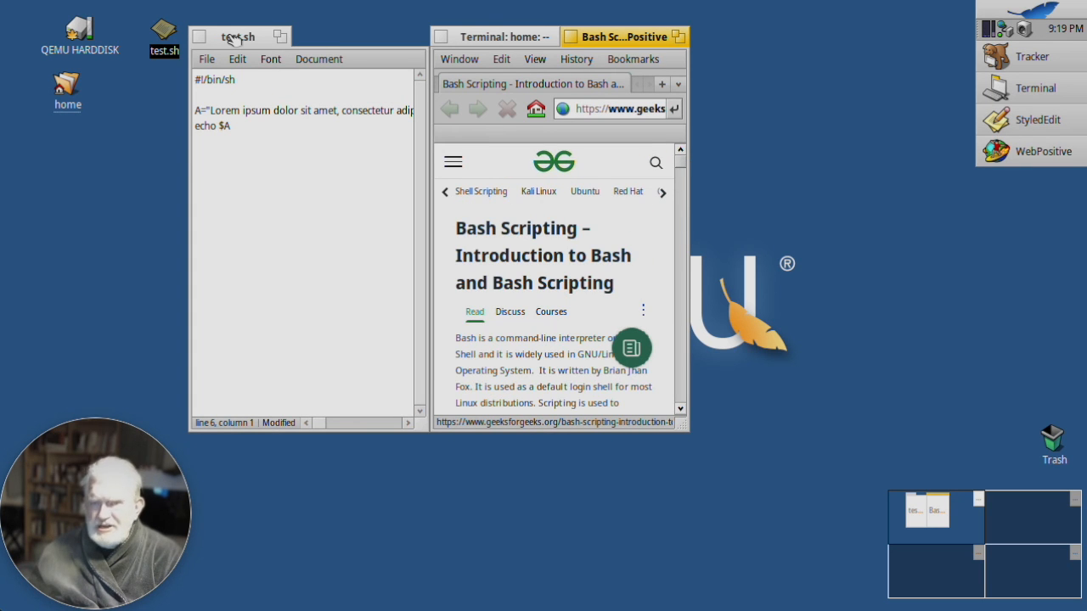
click(238, 35)
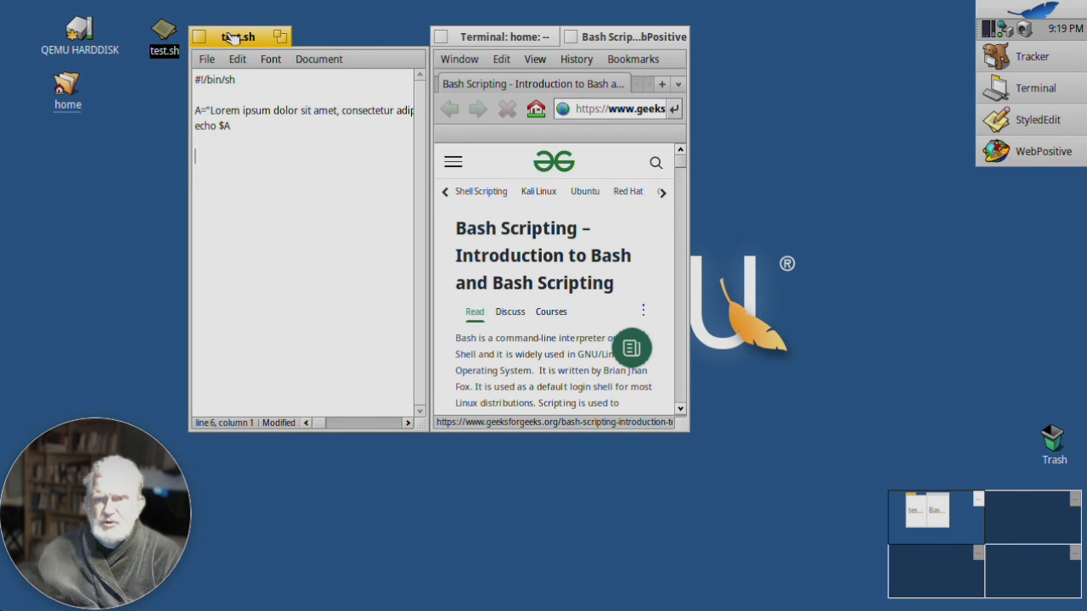
mouse_move(819, 198)
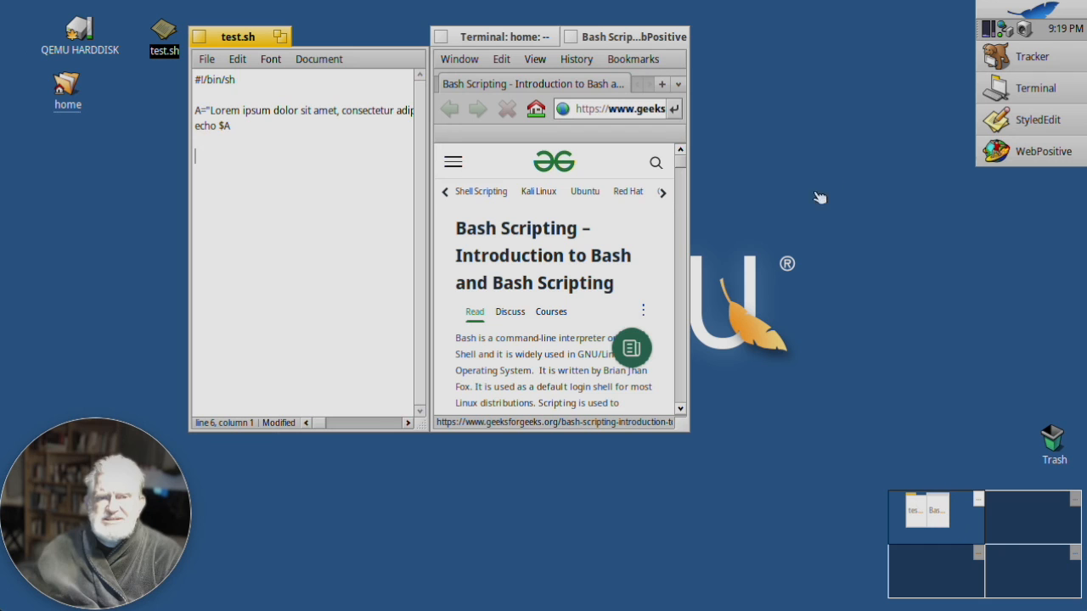
mouse_move(808, 213)
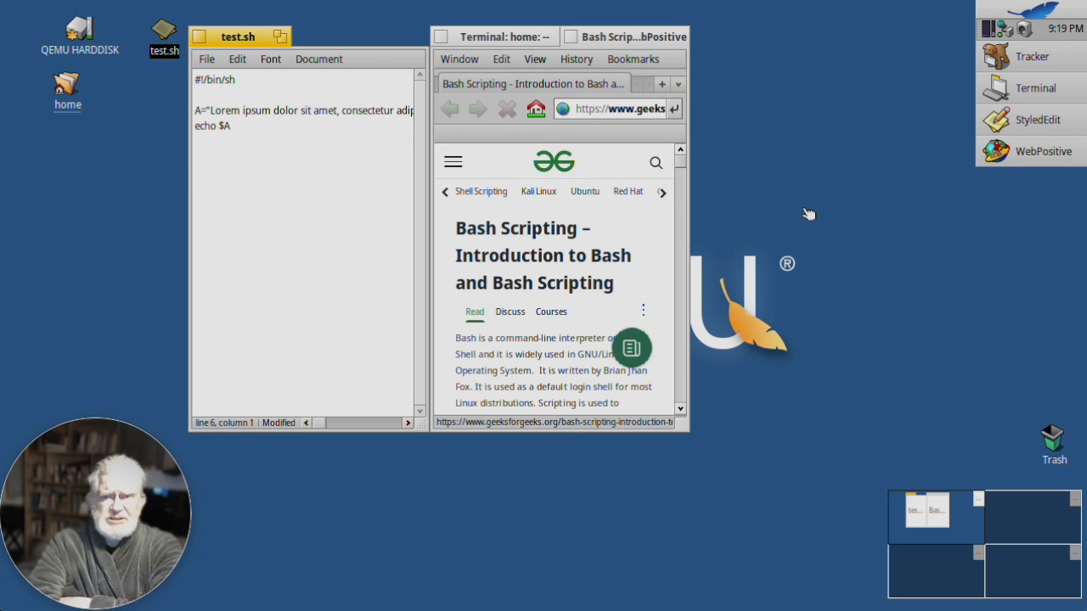
mouse_move(875, 8)
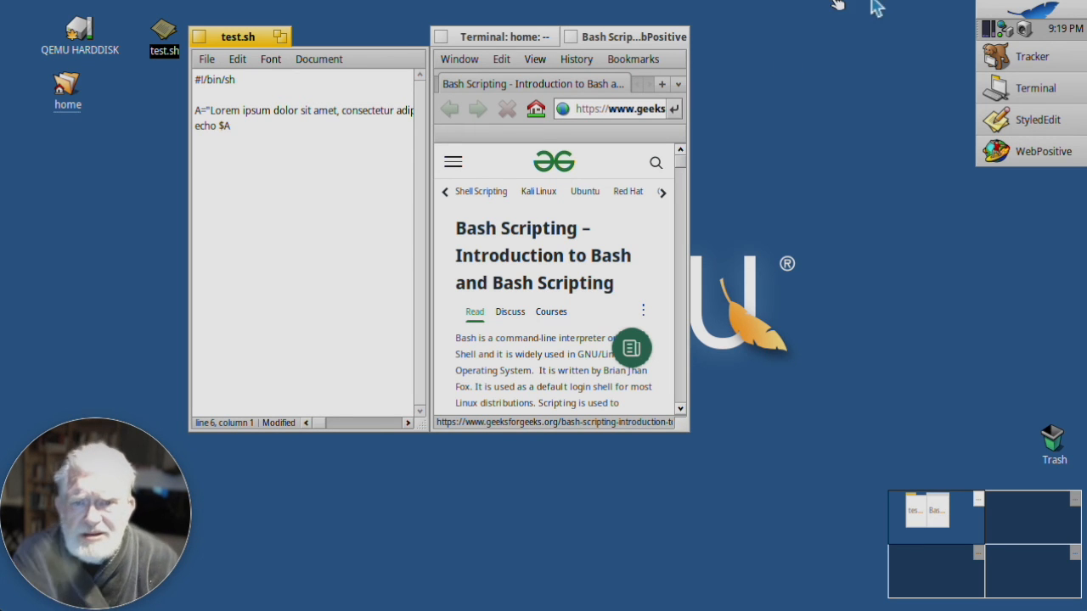
mouse_move(798, 79)
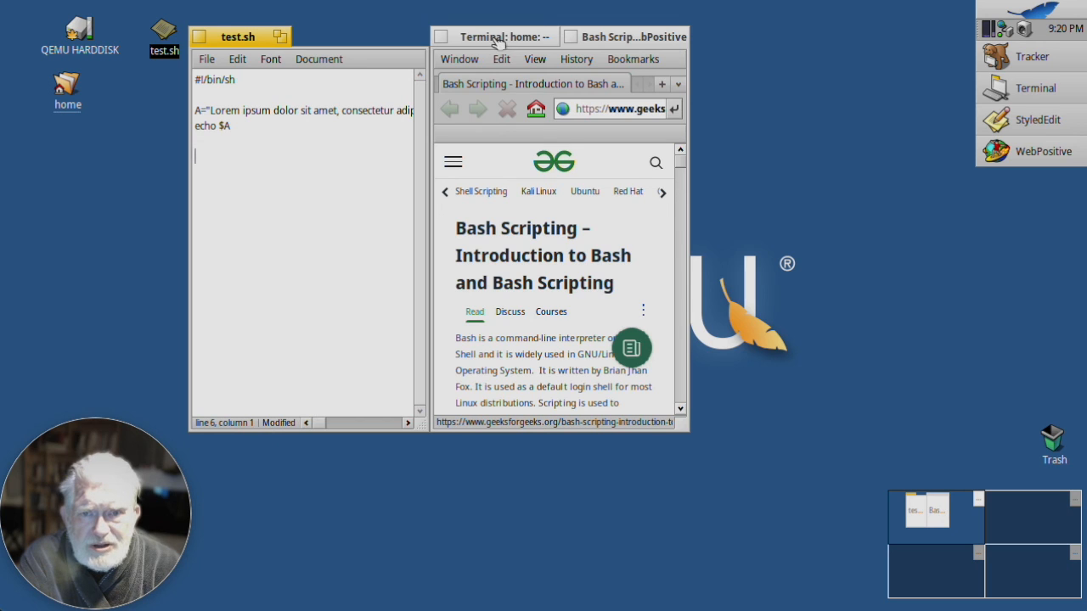
Activate the stacked group and front the Terminal tab with the Lorem ipsum output.
click(624, 36)
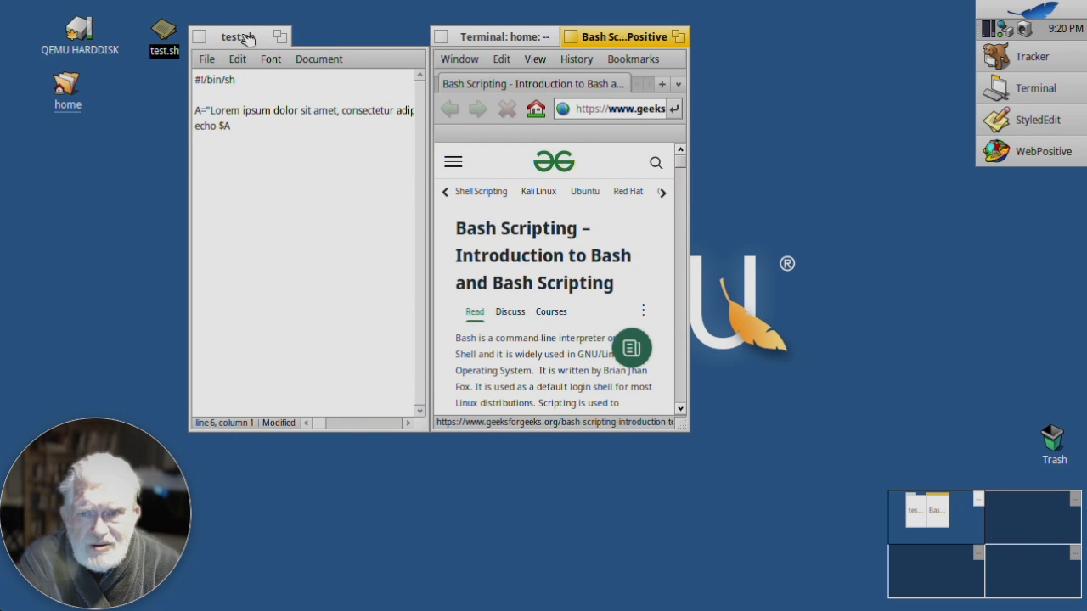
mouse_move(523, 35)
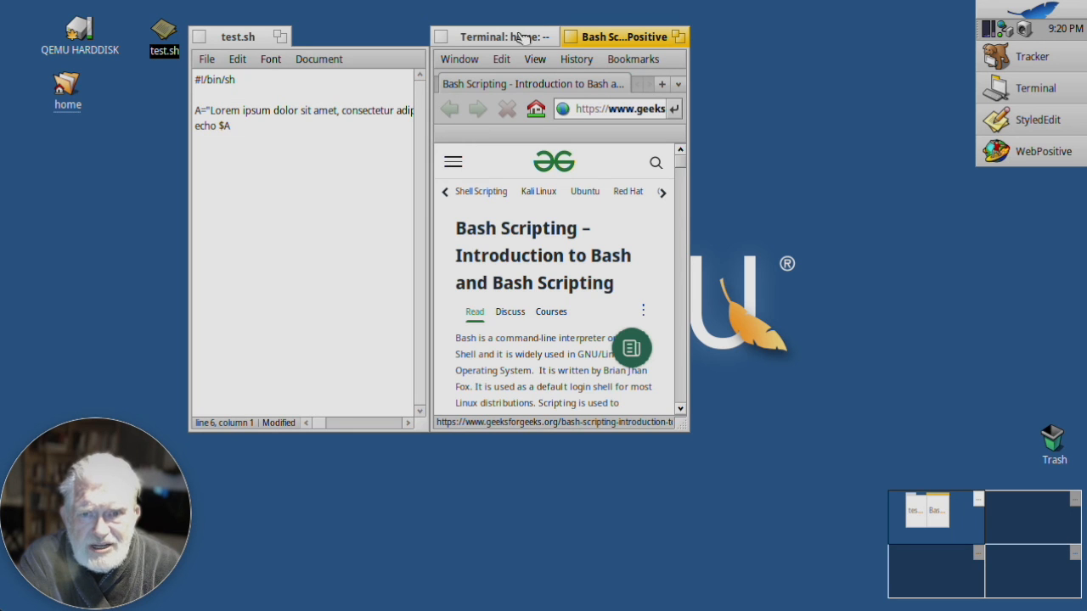
click(493, 36)
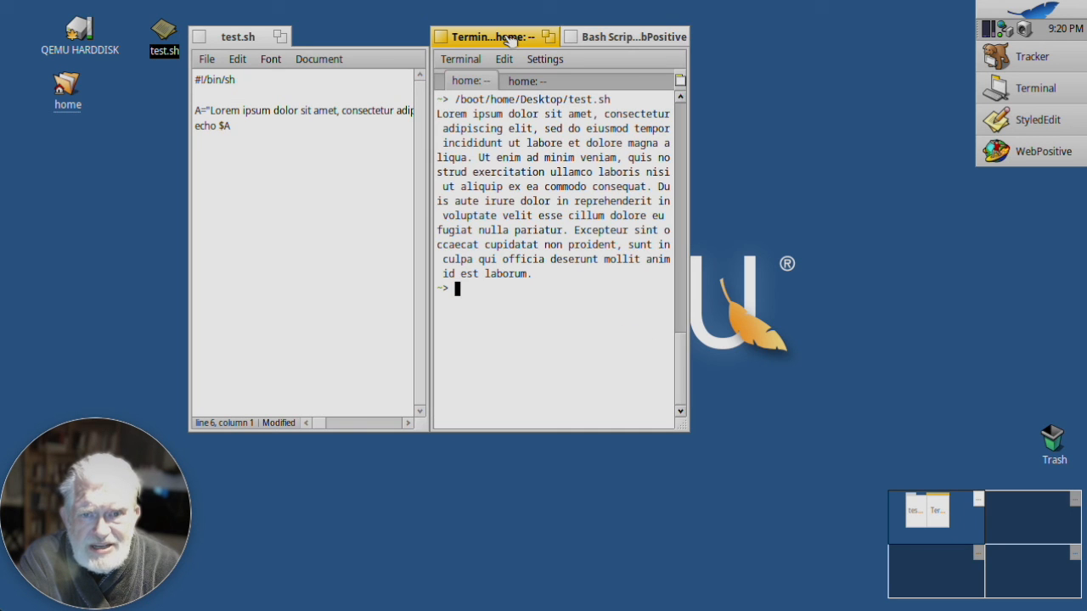